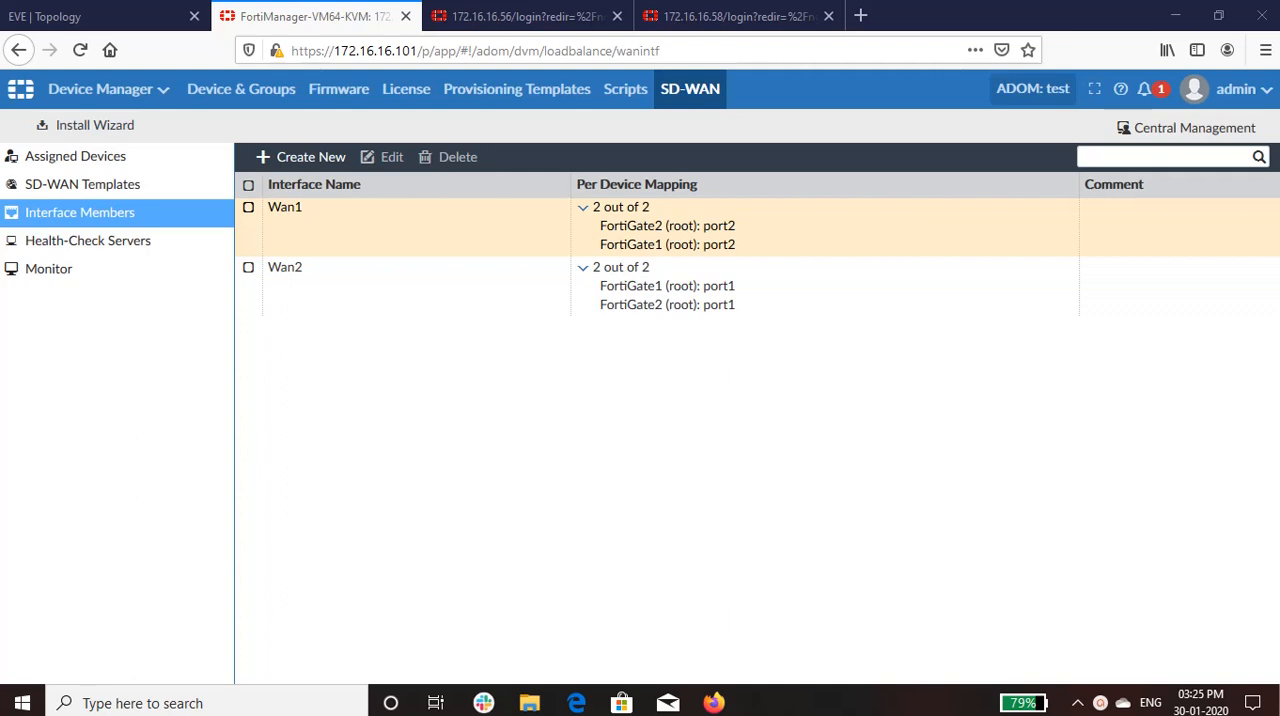
mouse_move(857, 214)
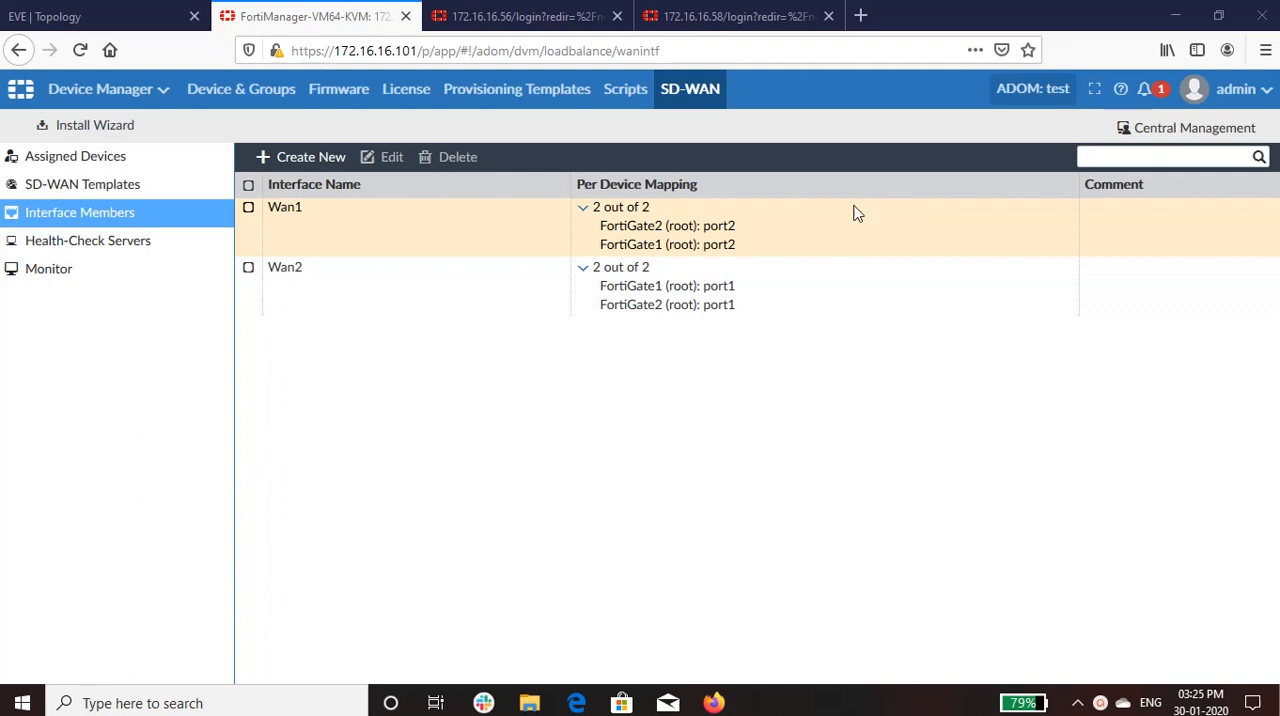
- Open the SD-WAN test template and scroll to its Wan1/Wan2 members, Internet SLA and rules
left_click(82, 184)
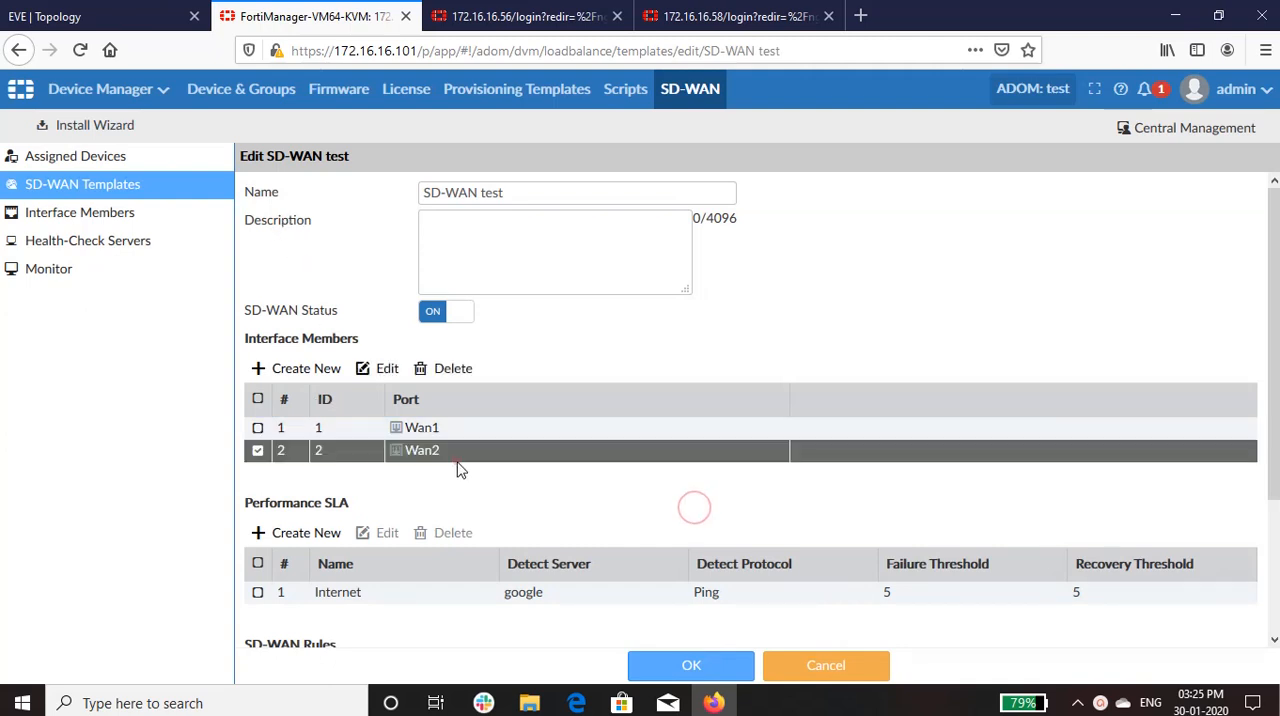
scroll("down", 3)
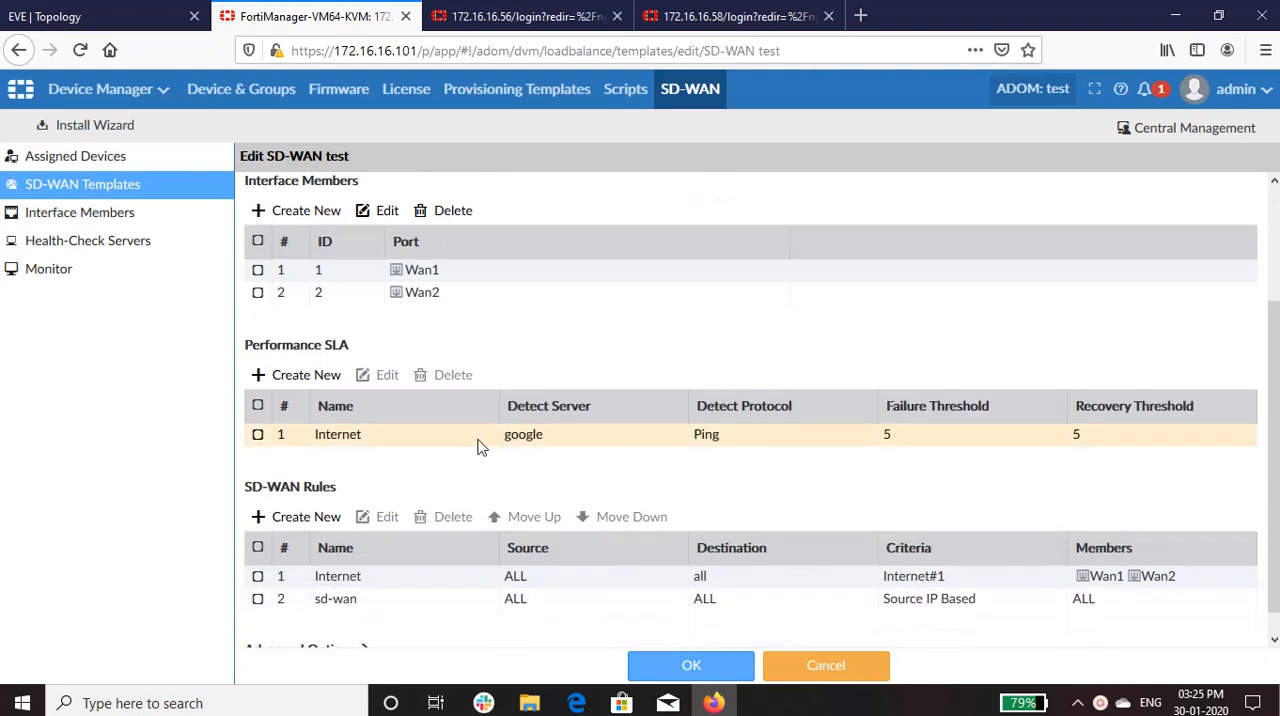
- Review the Internet SLA: google ping over Wan1/Wan2, thresholds 5/5/10, link-status settings
double_click(337, 434)
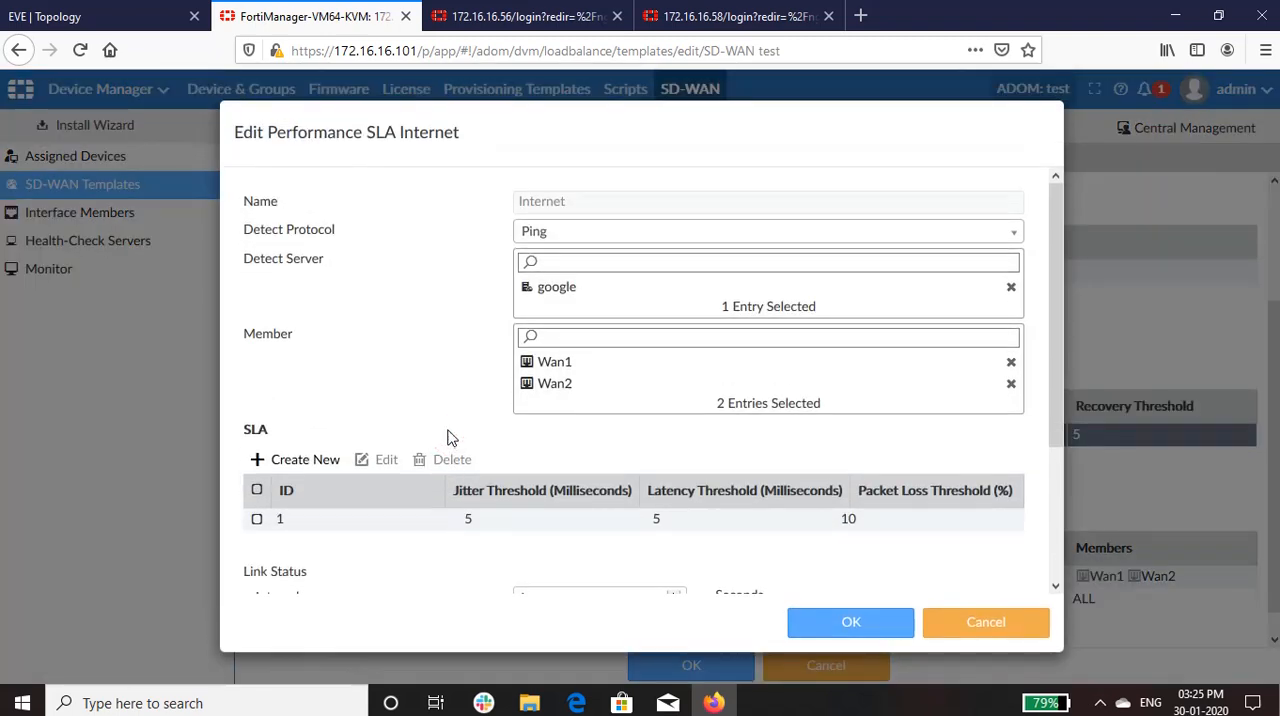
mouse_move(461, 366)
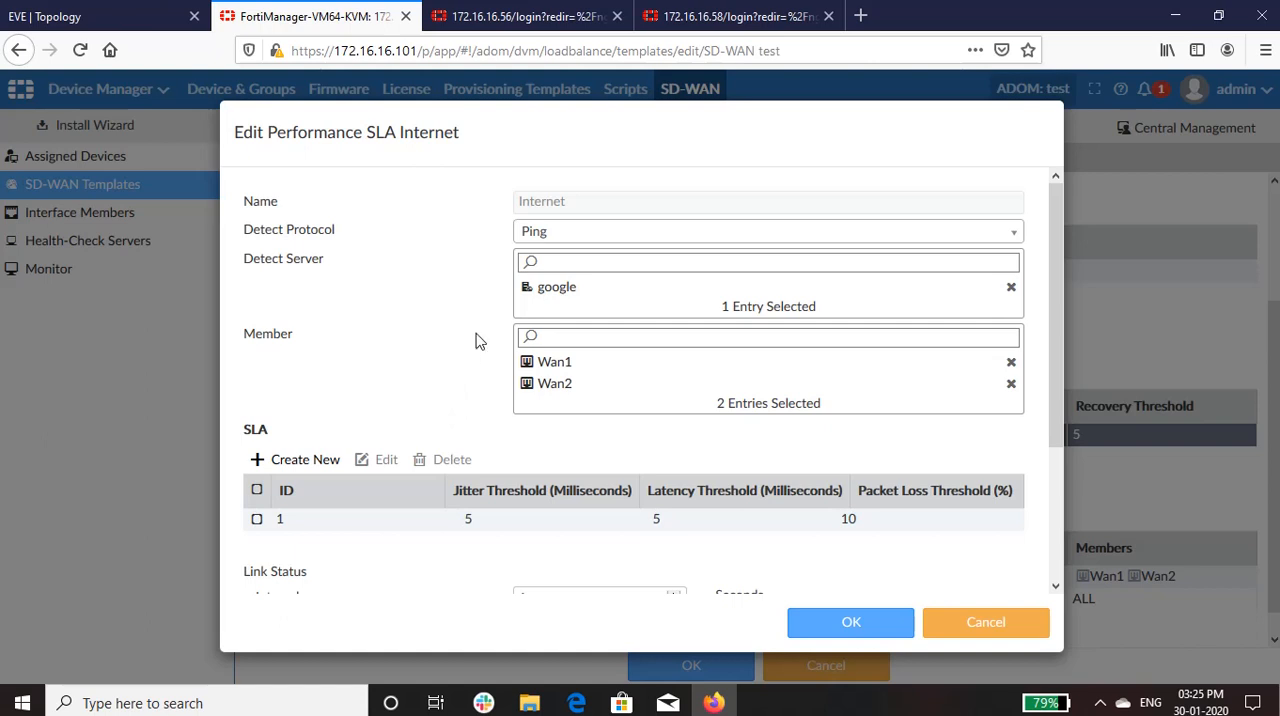
scroll("down", 3)
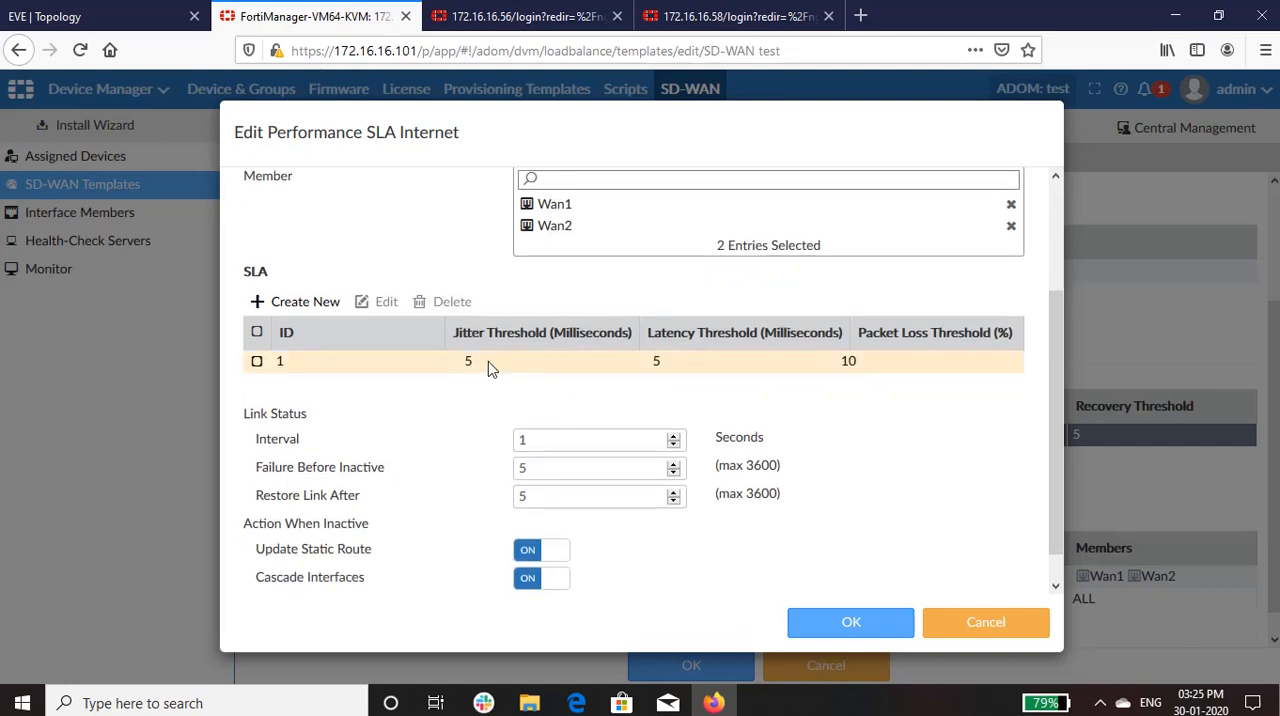
mouse_move(522, 363)
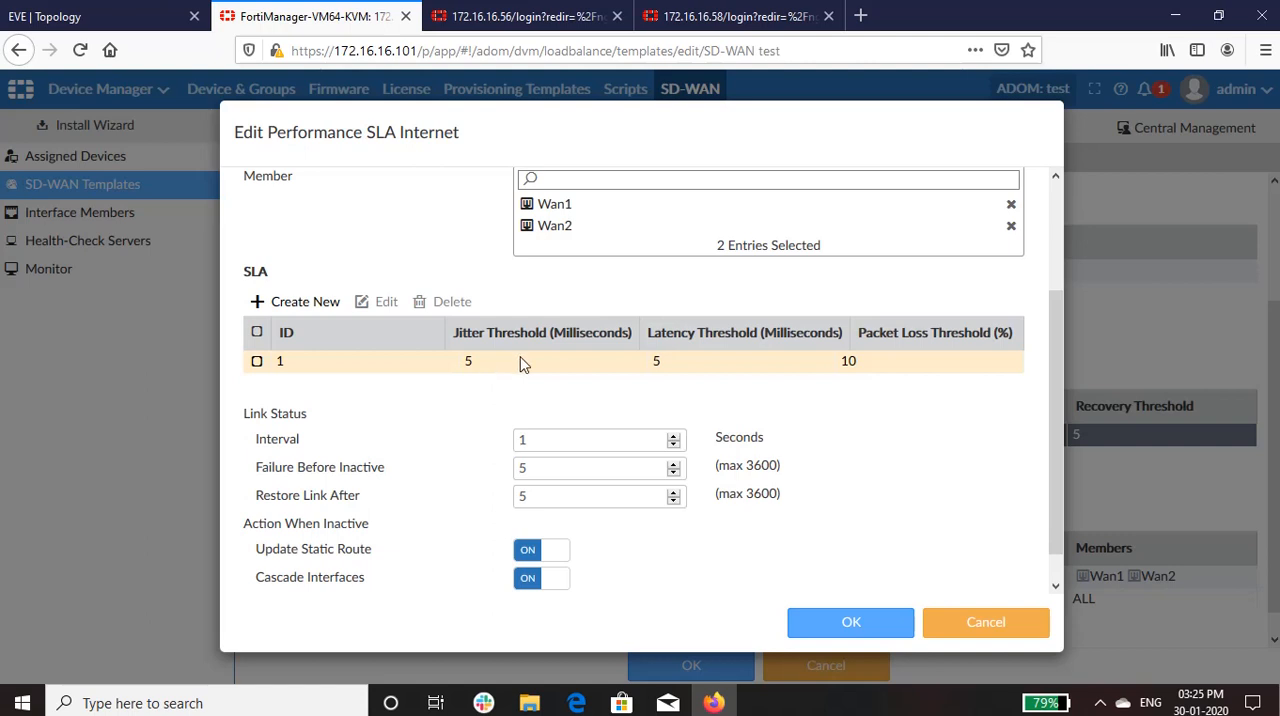
mouse_move(692, 363)
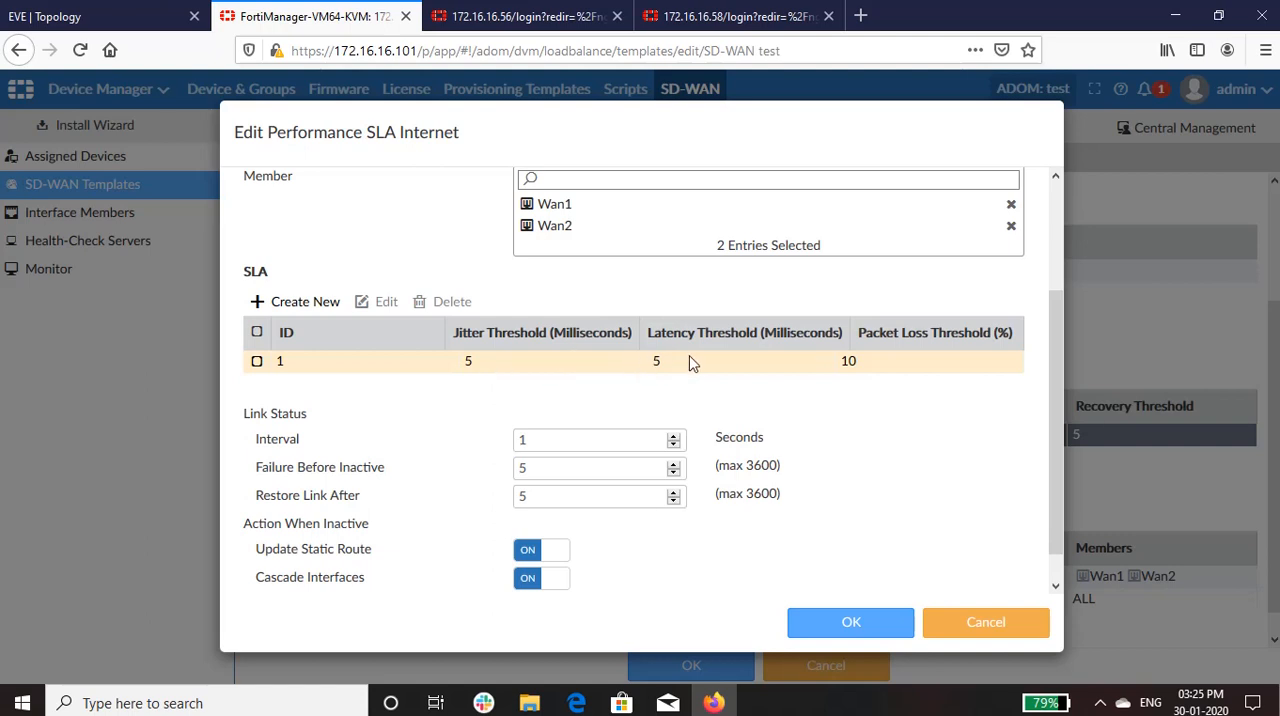
mouse_move(867, 373)
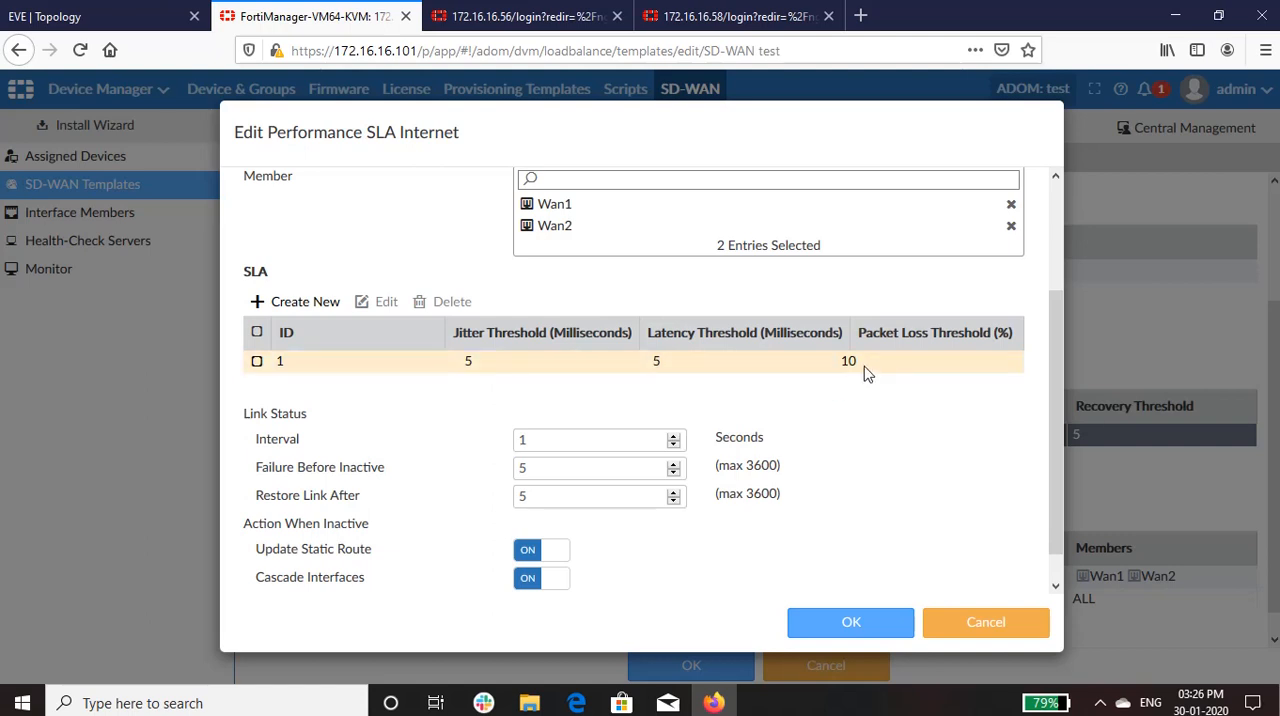
mouse_move(587, 395)
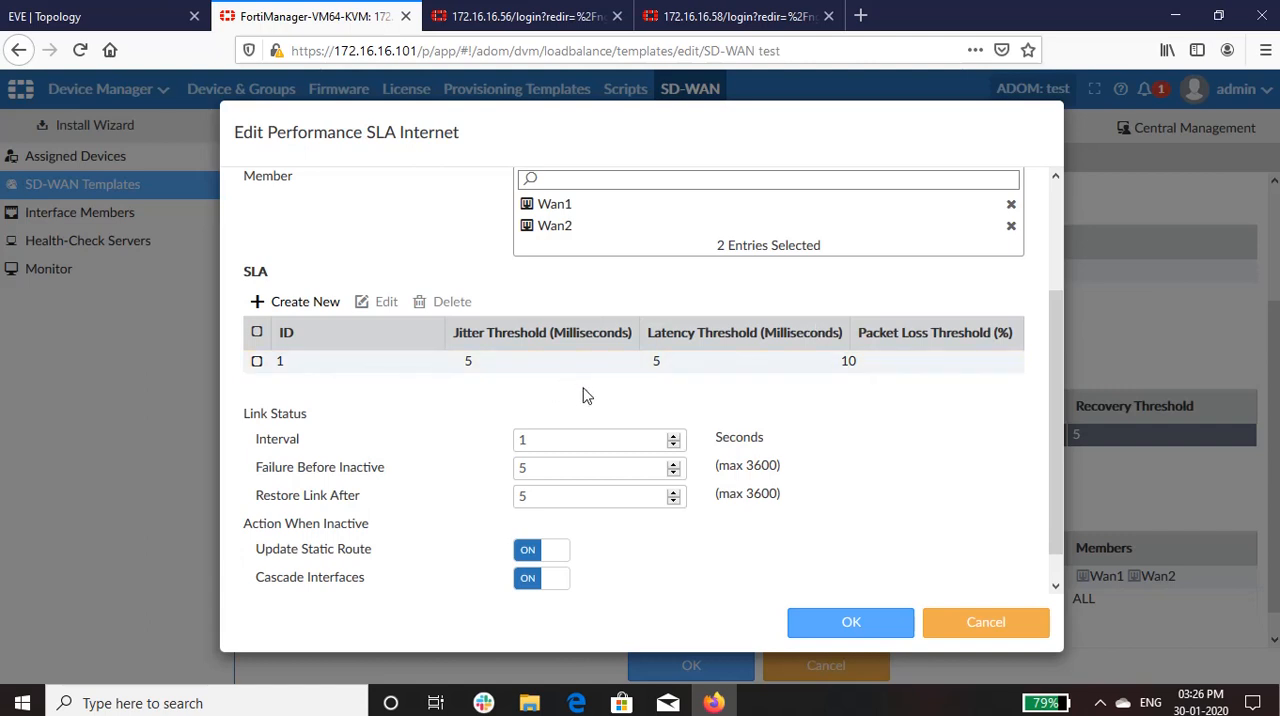
mouse_move(313, 453)
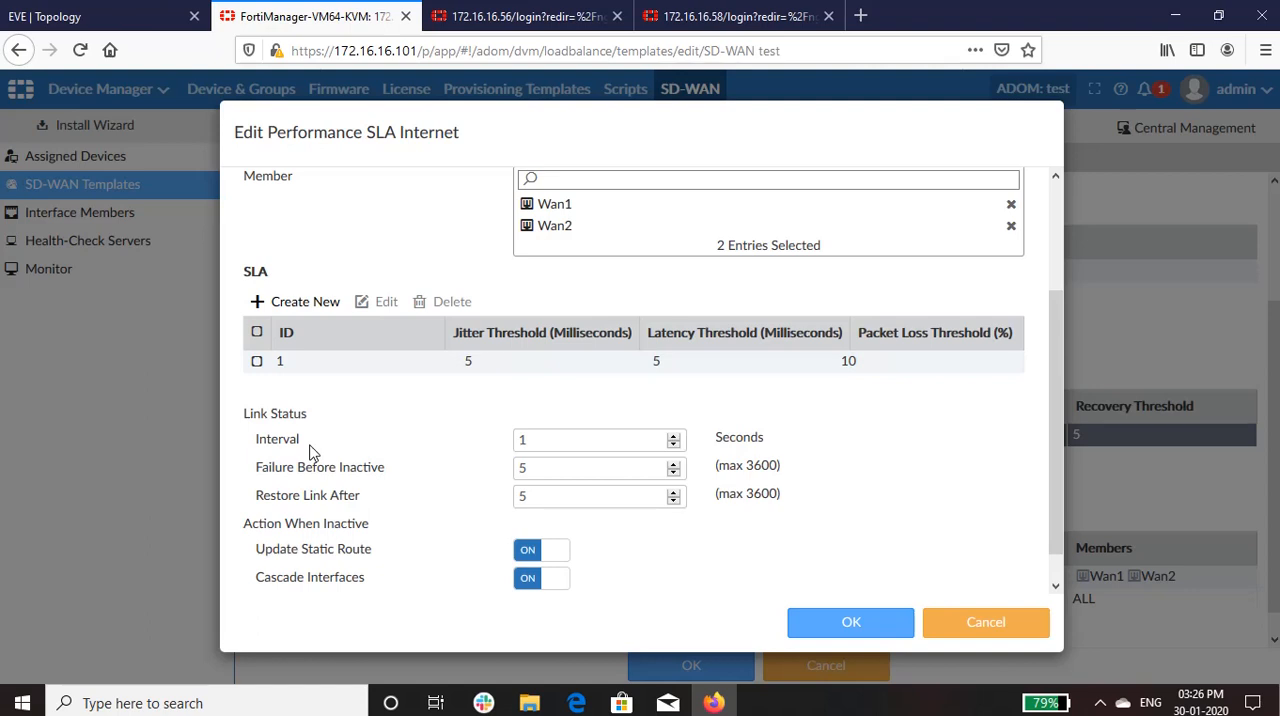
mouse_move(298, 476)
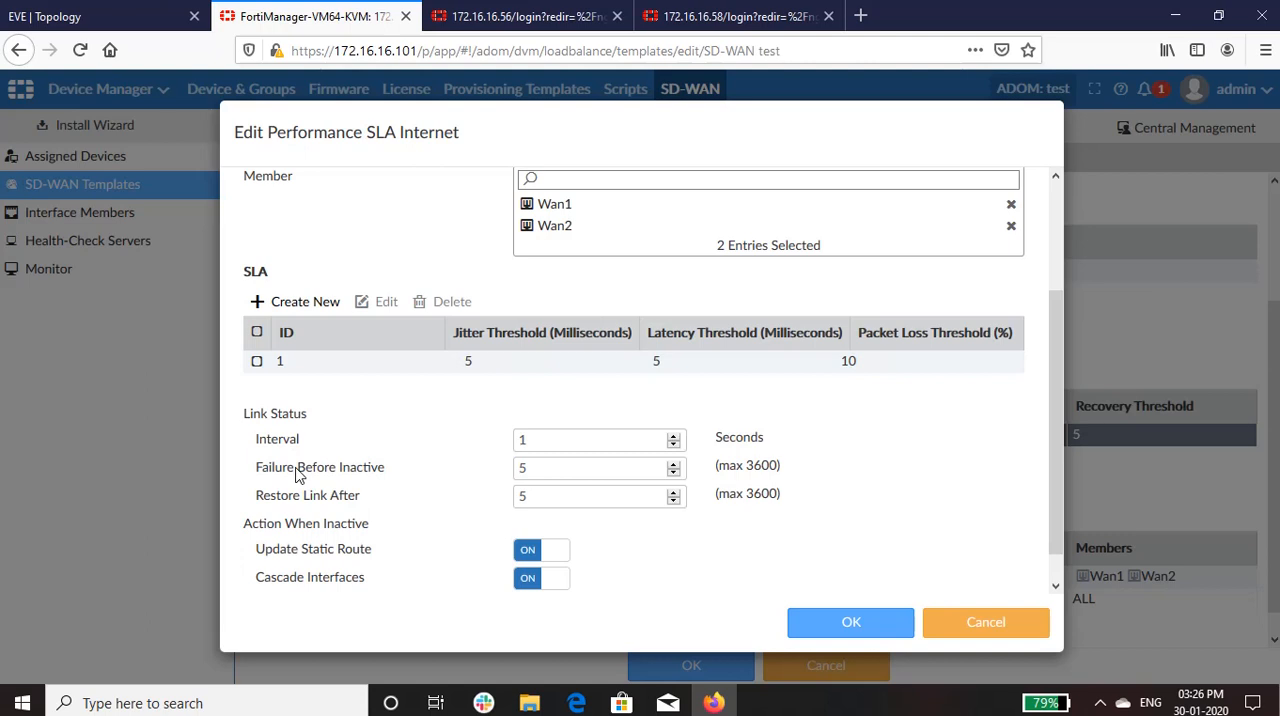
mouse_move(303, 505)
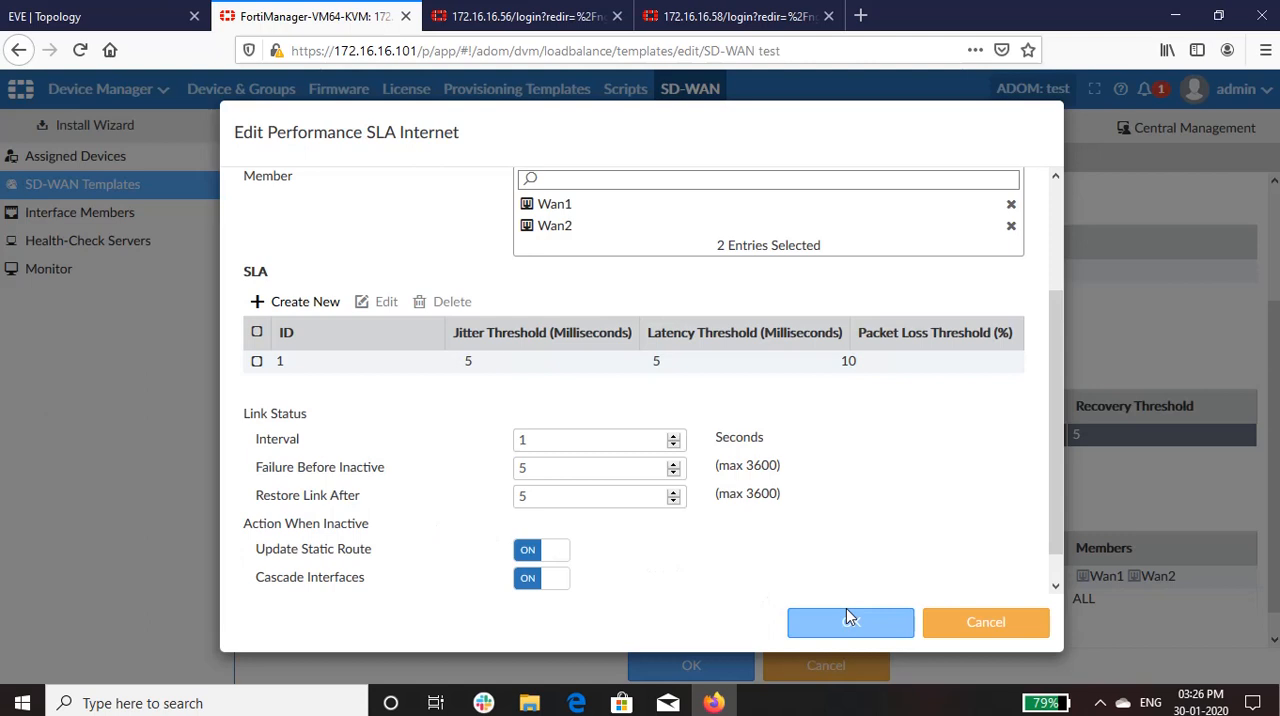
- Close the SLA and review the Internet rule's minimum-quality mode requiring Internet#1
left_click(850, 621)
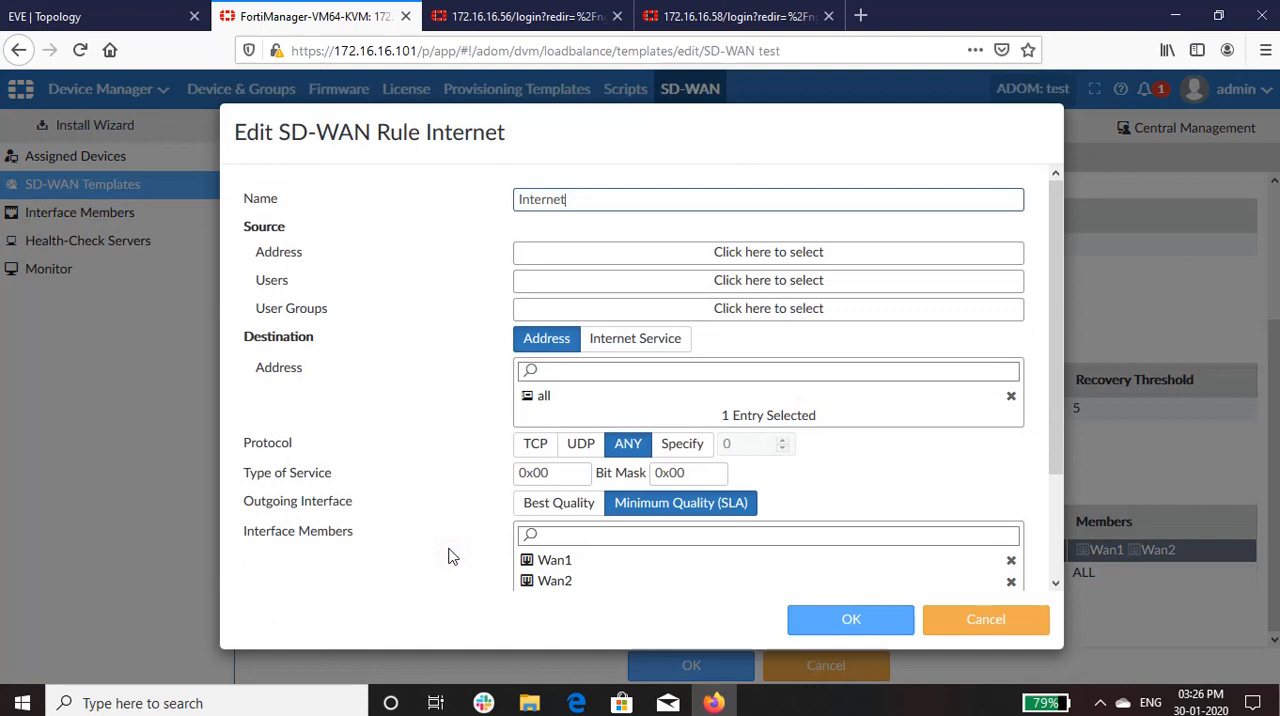
mouse_move(650, 517)
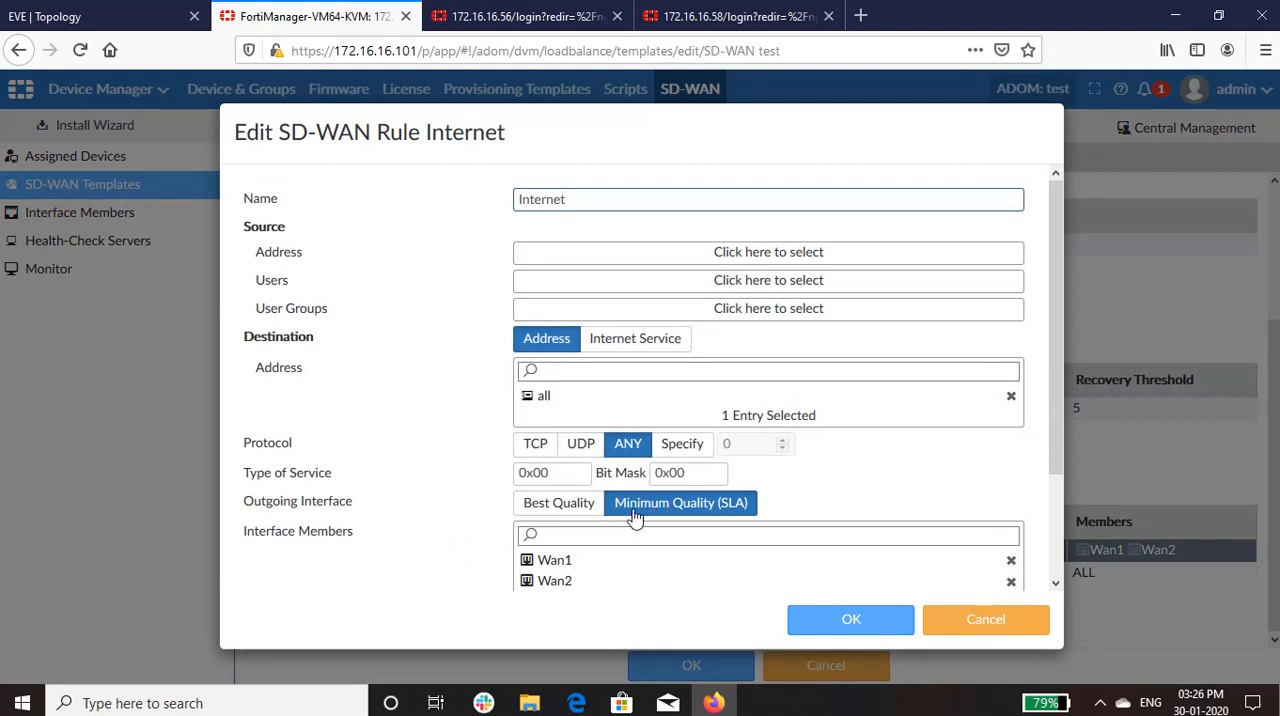
scroll("down", 3)
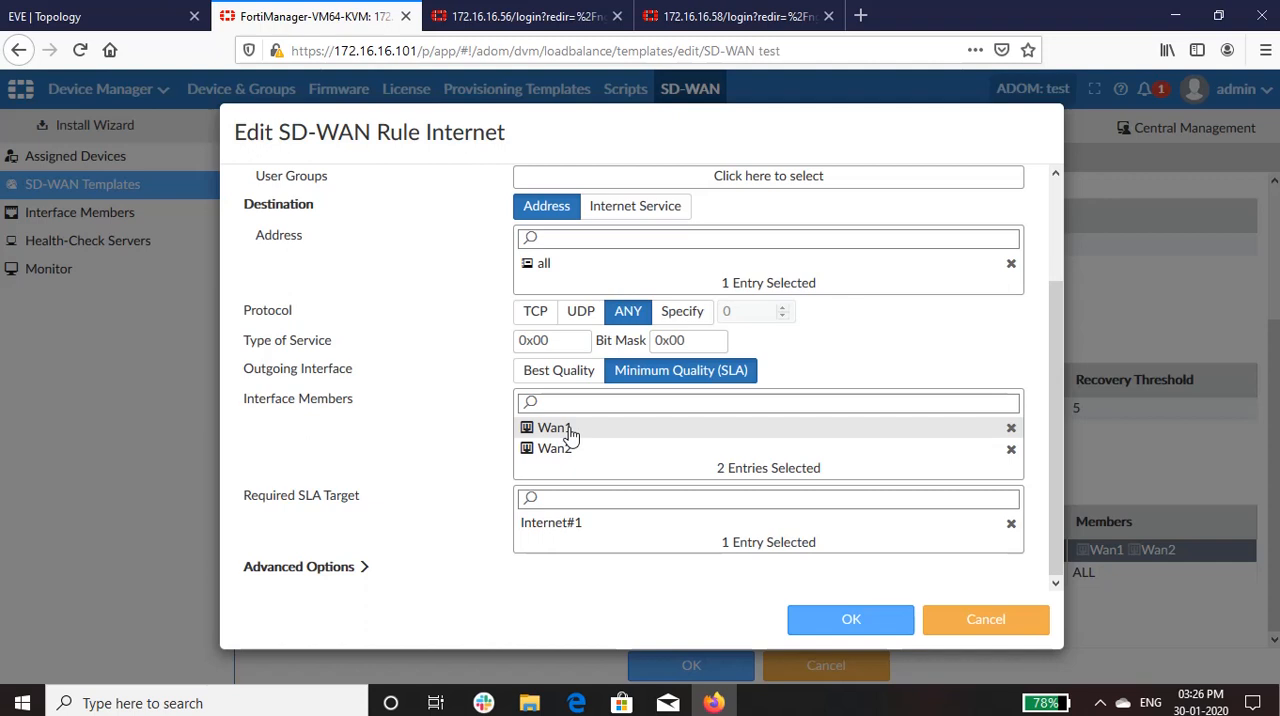
mouse_move(800, 604)
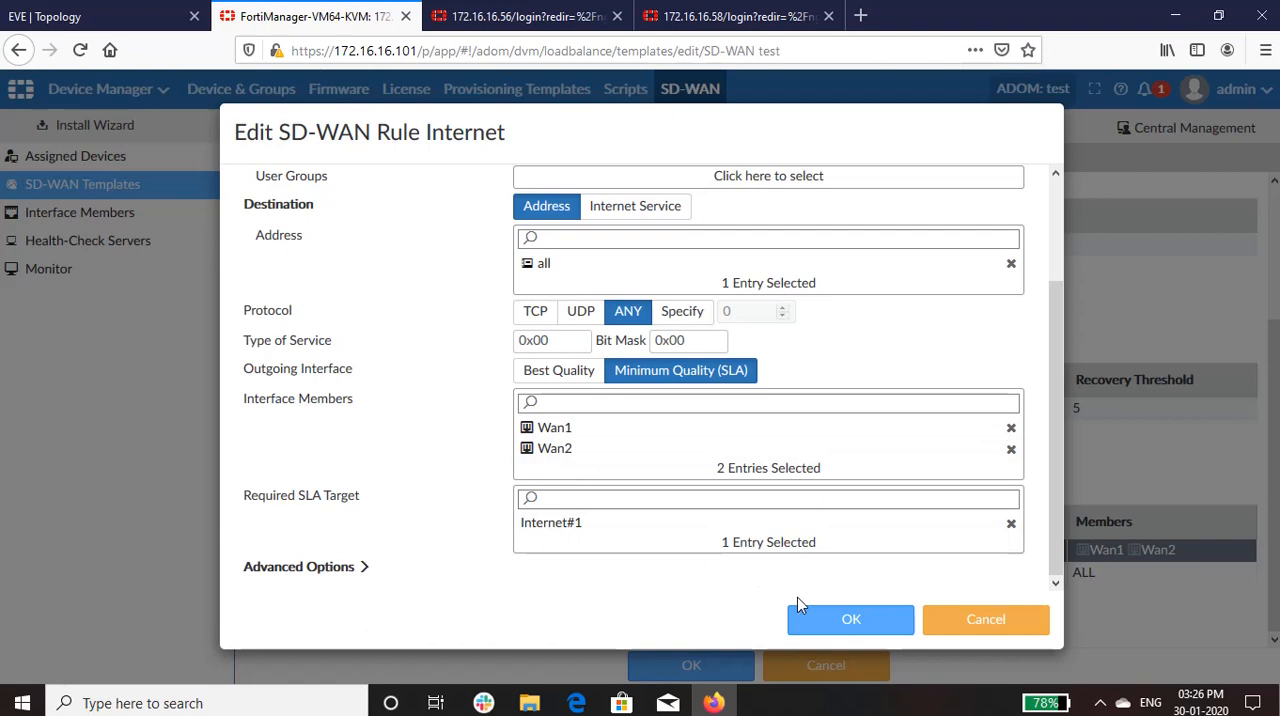
- Save the SD-WAN test template and confirm it as FortiGate1's template (Wan1→port2, Wan2→port1)
left_click(851, 619)
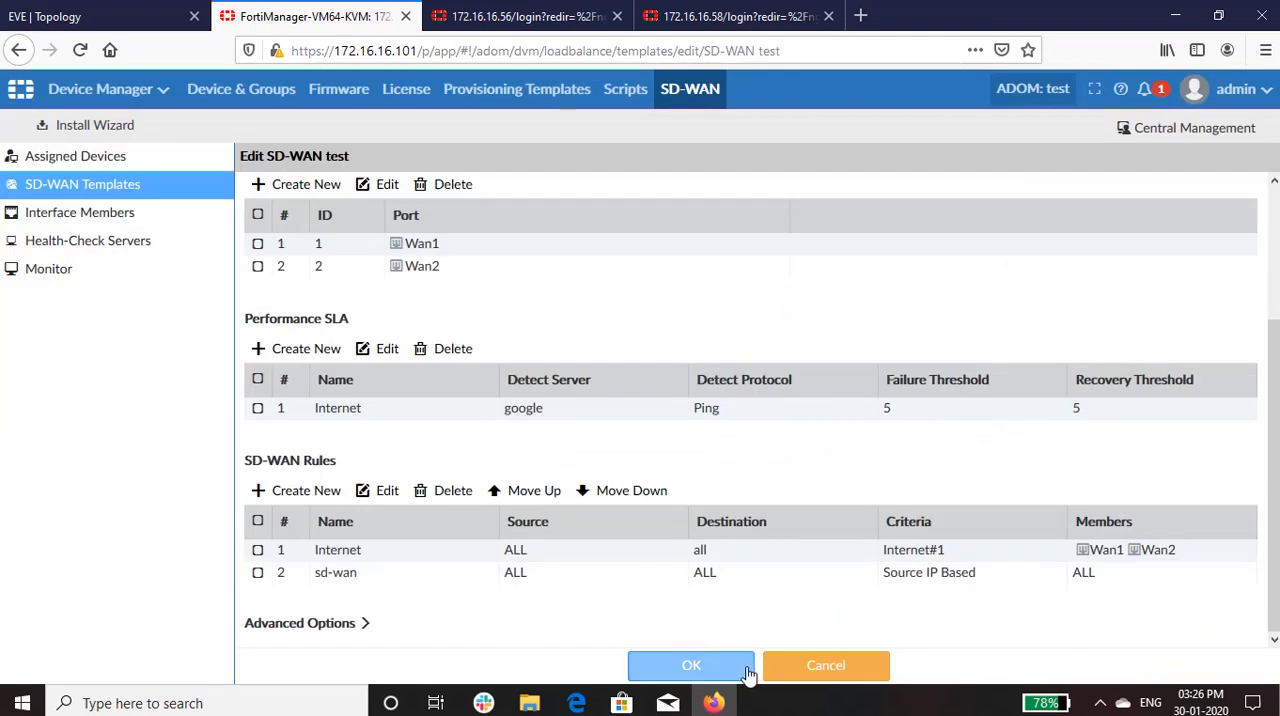
left_click(690, 665)
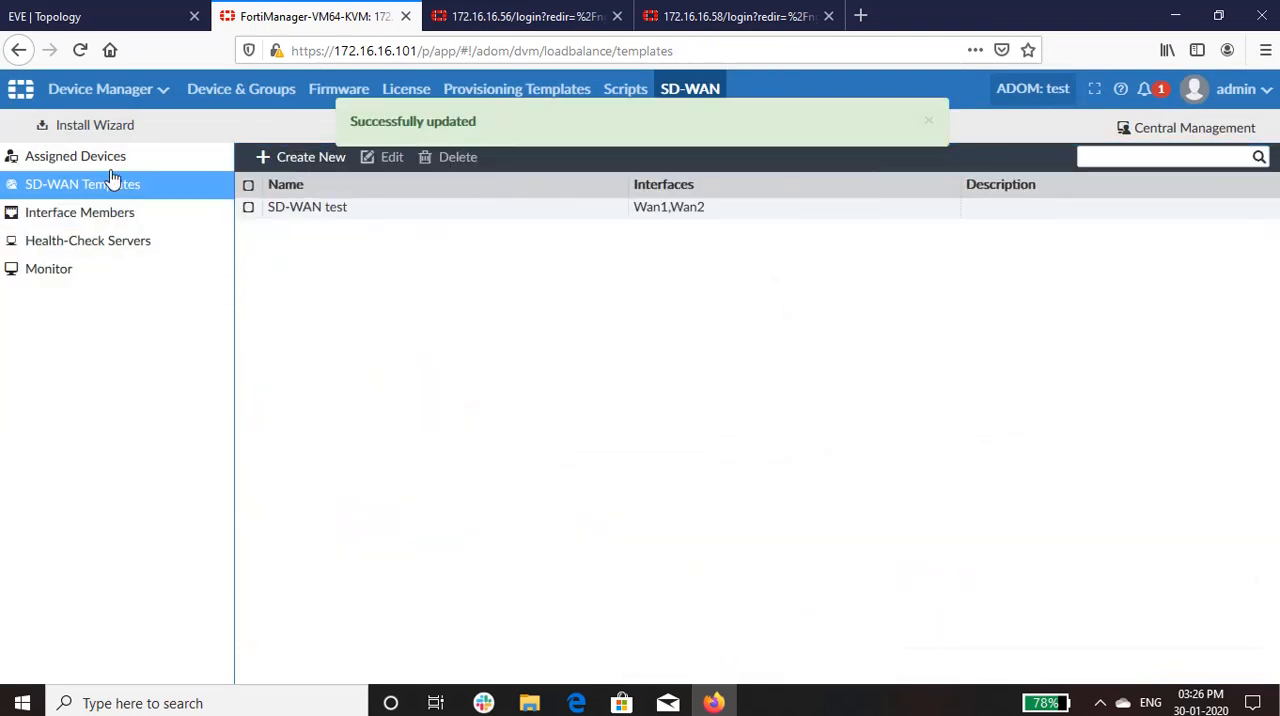
left_click(75, 155)
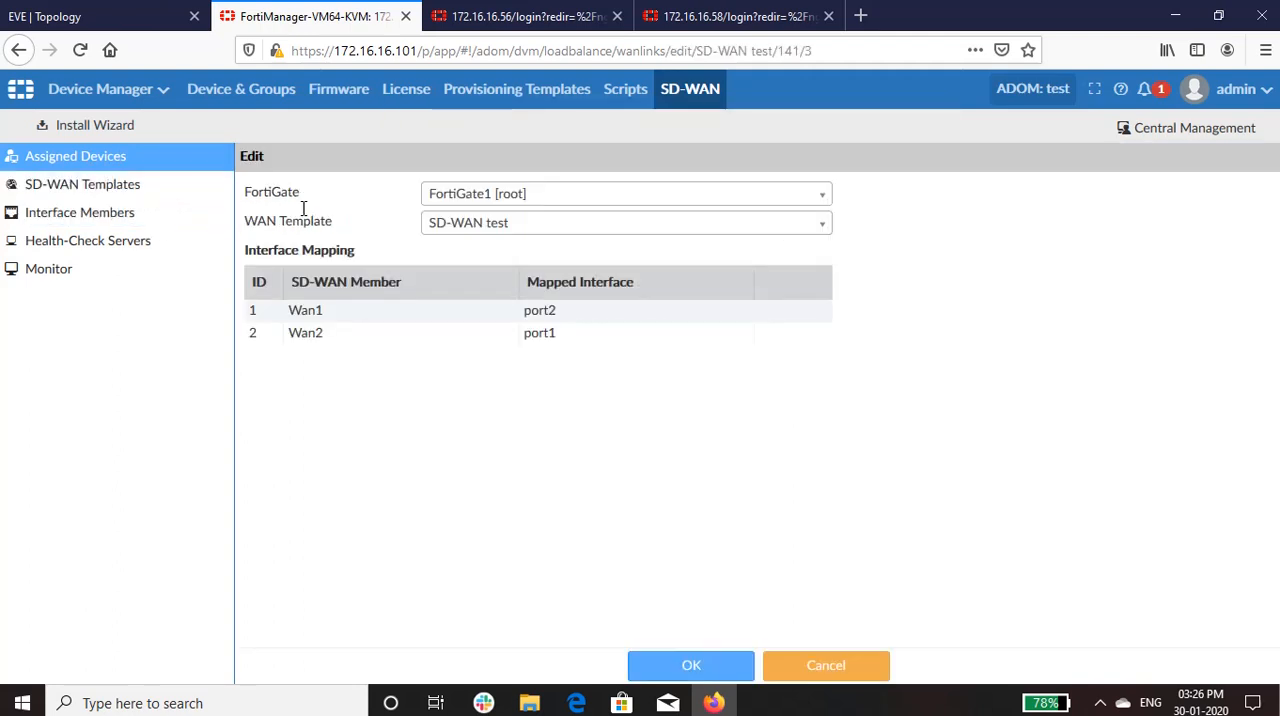
left_click(625, 193)
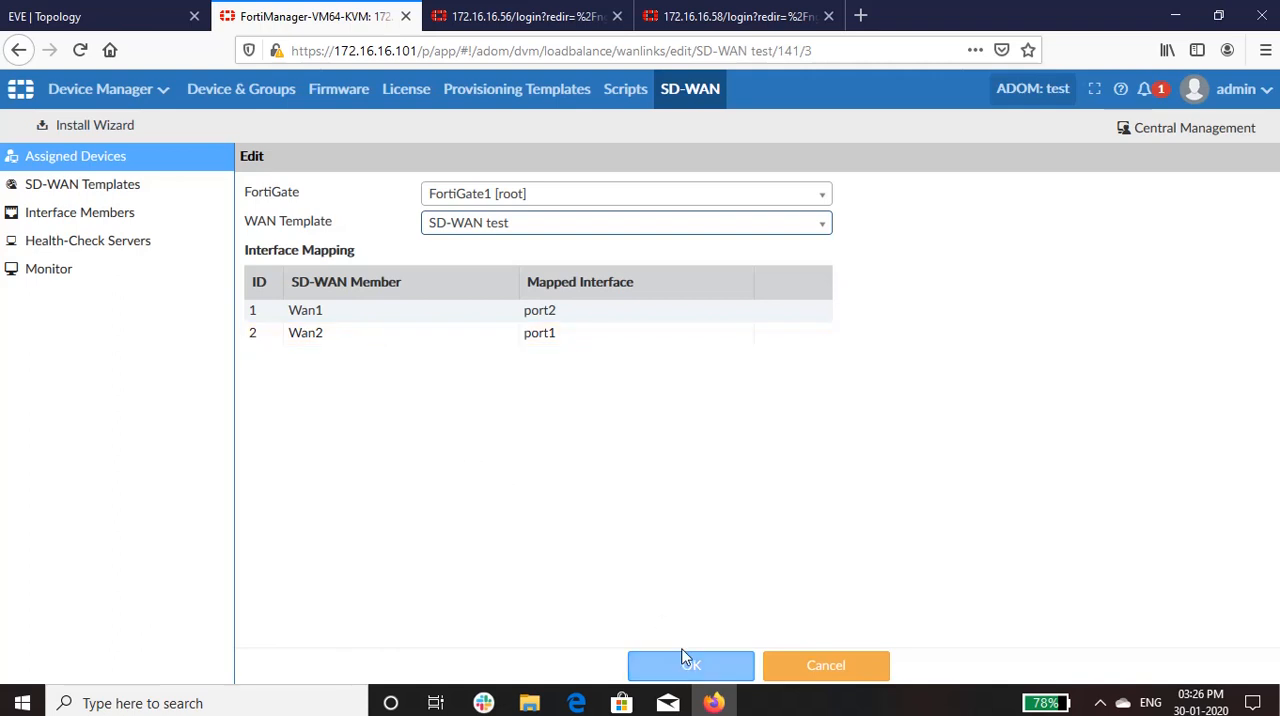
left_click(690, 665)
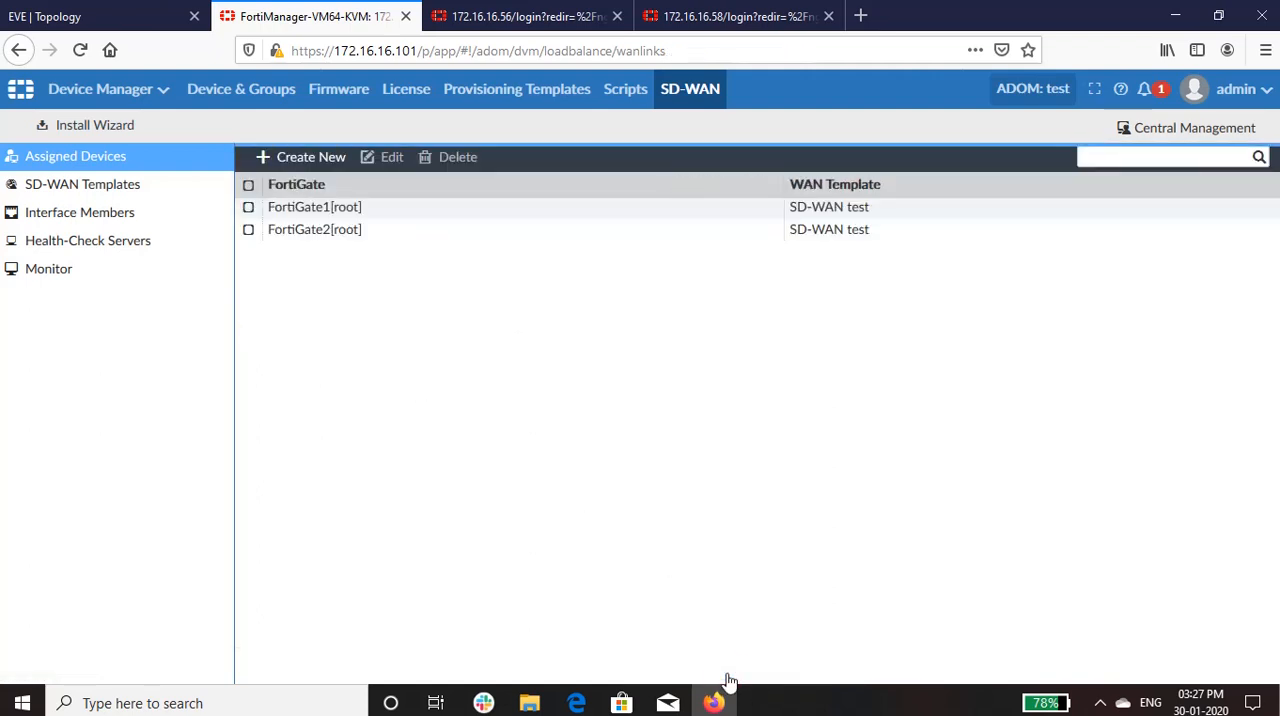
mouse_move(95, 131)
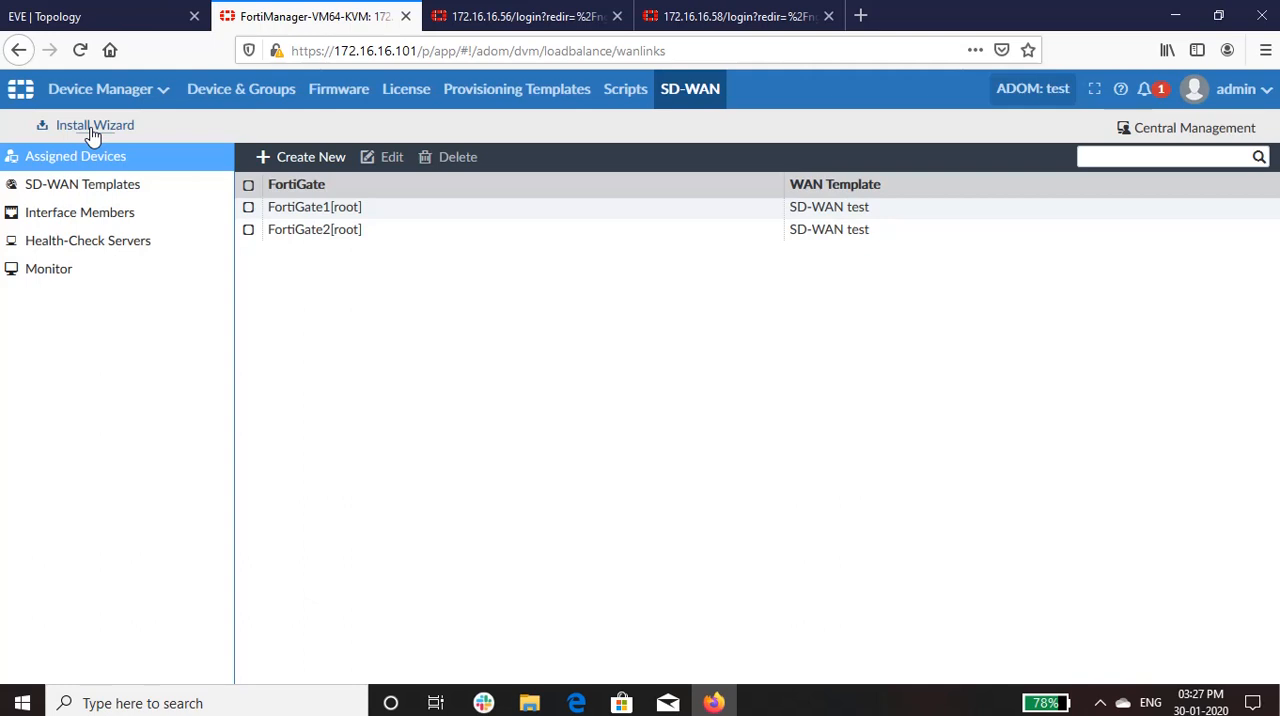
- Run the Install Wizard with device settings only for FortiGate1 and FortiGate2
left_click(95, 125)
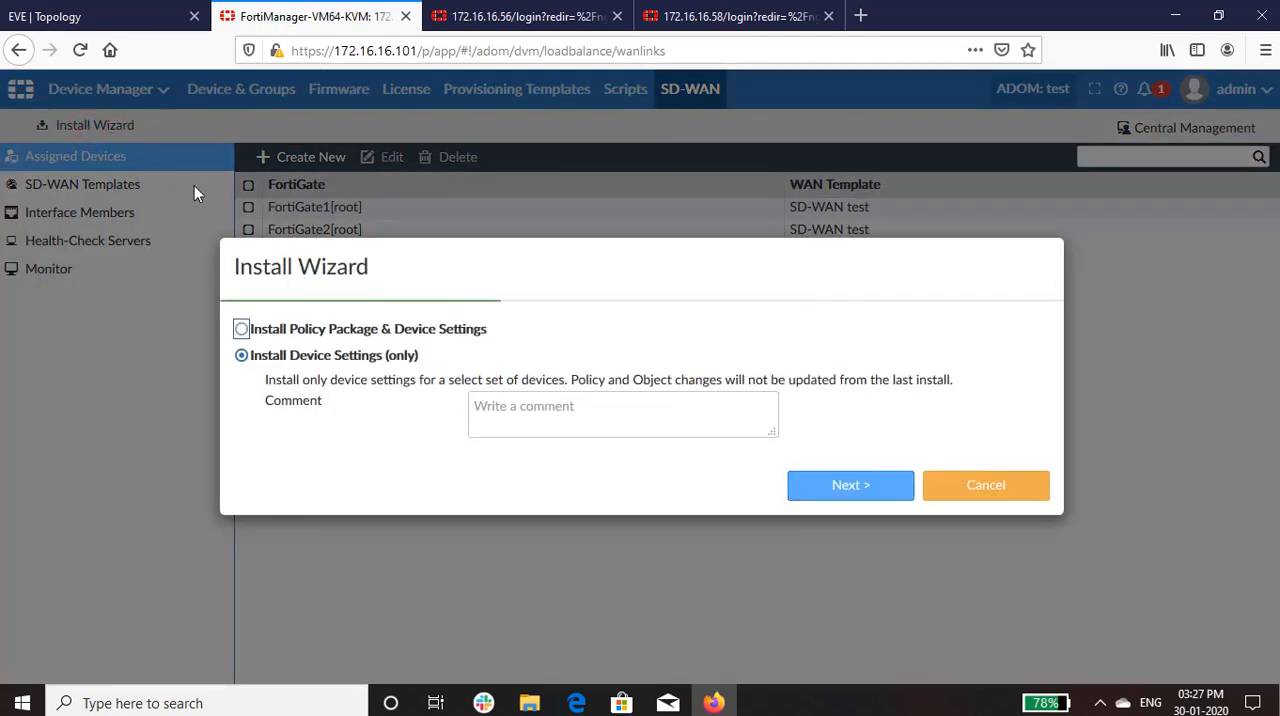
left_click(849, 485)
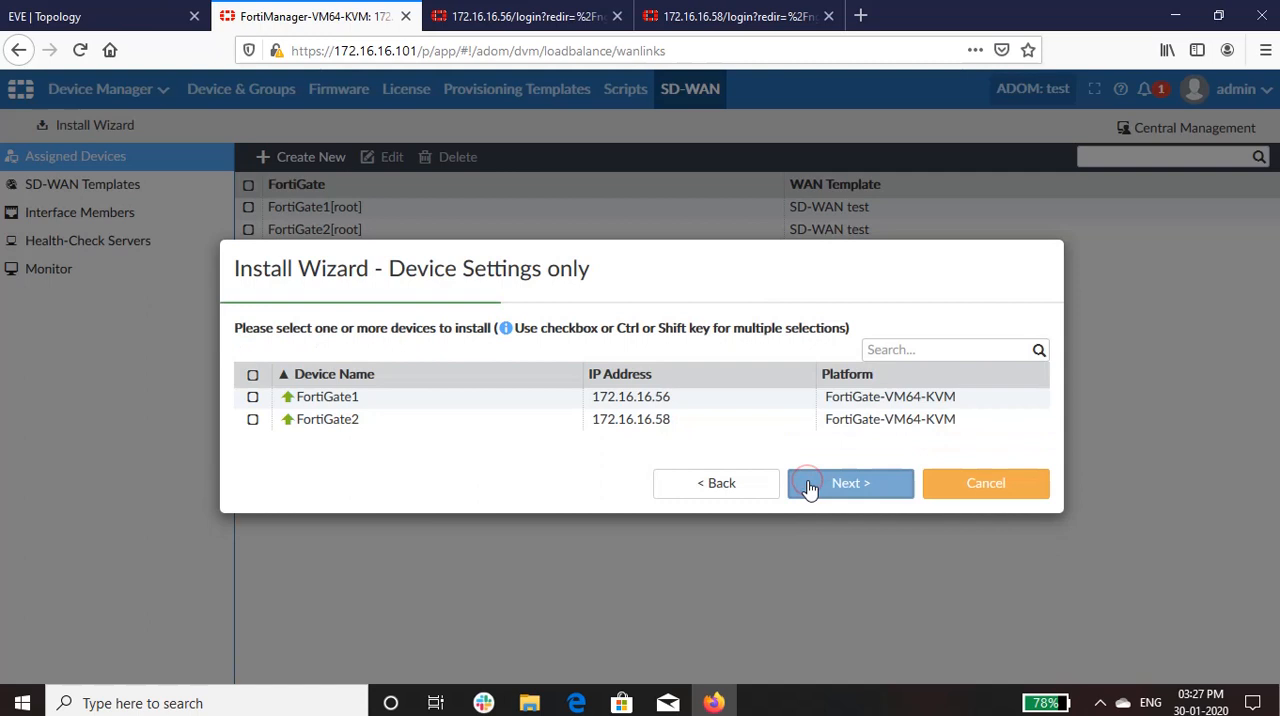
left_click(253, 374)
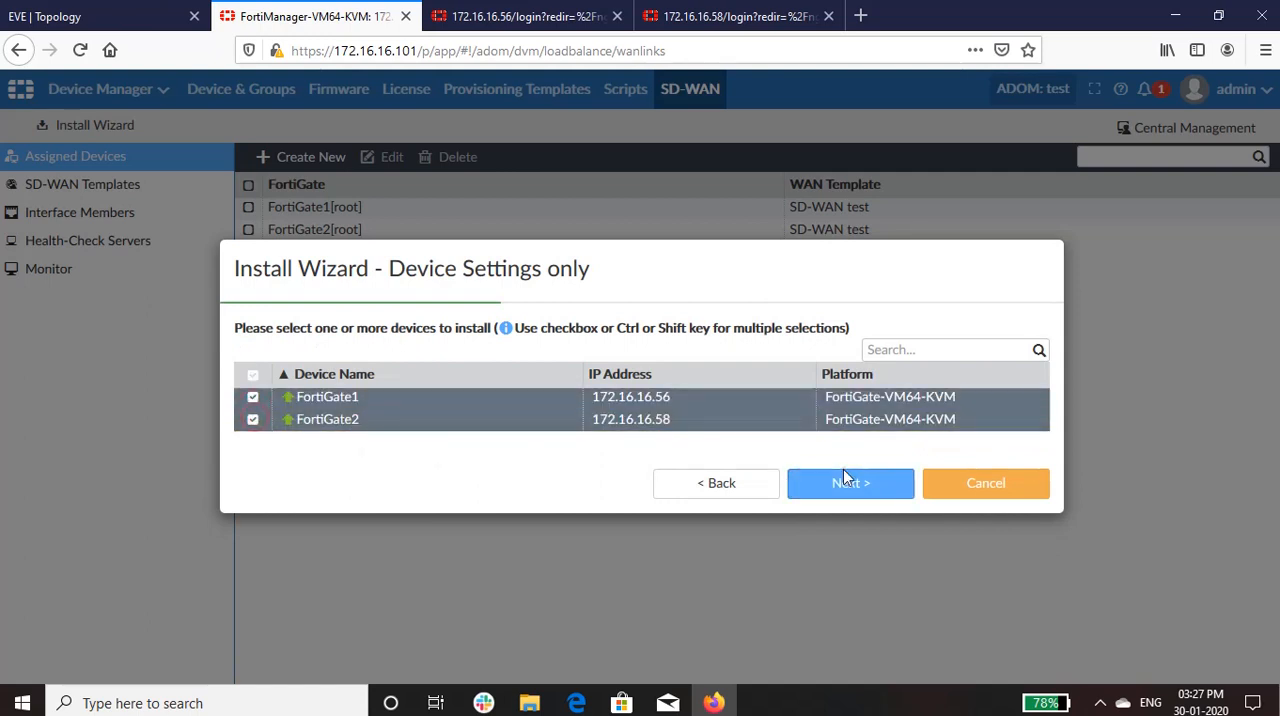
left_click(850, 482)
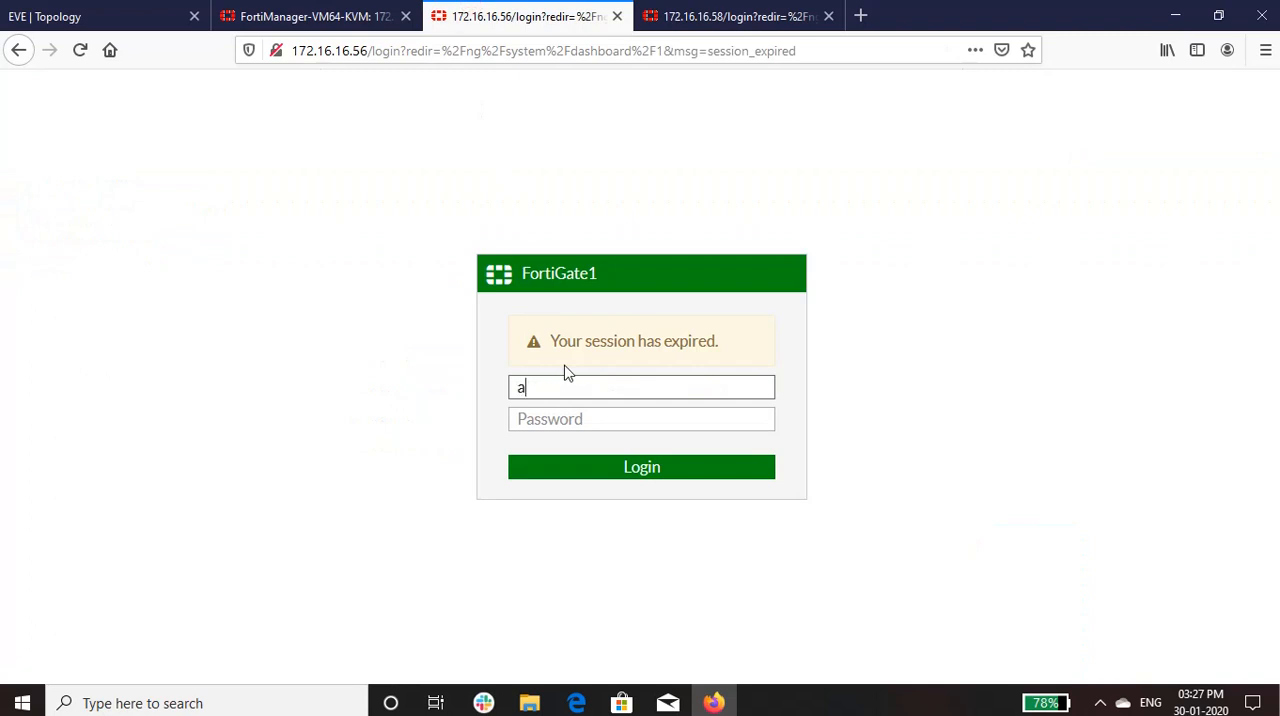
- Sign in to FortiGate1, accept the managed-device prompt, and view its Performance SLA page
type("dmin")
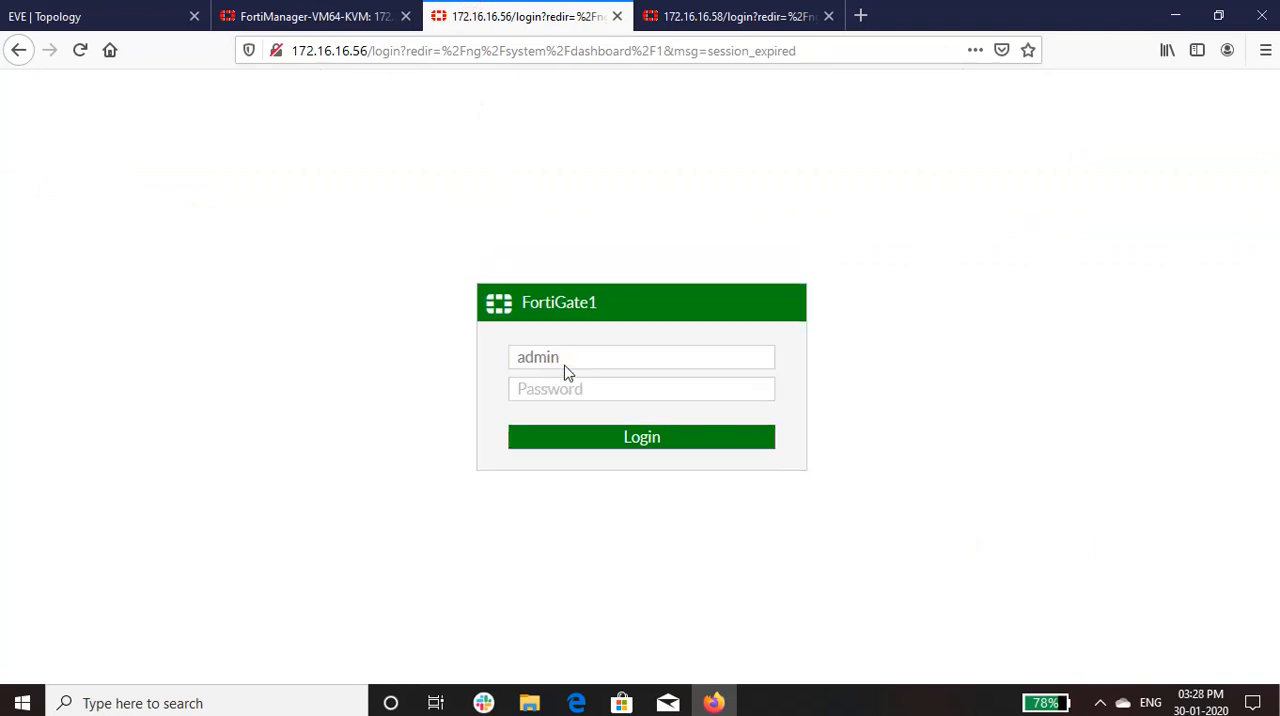
left_click(641, 436)
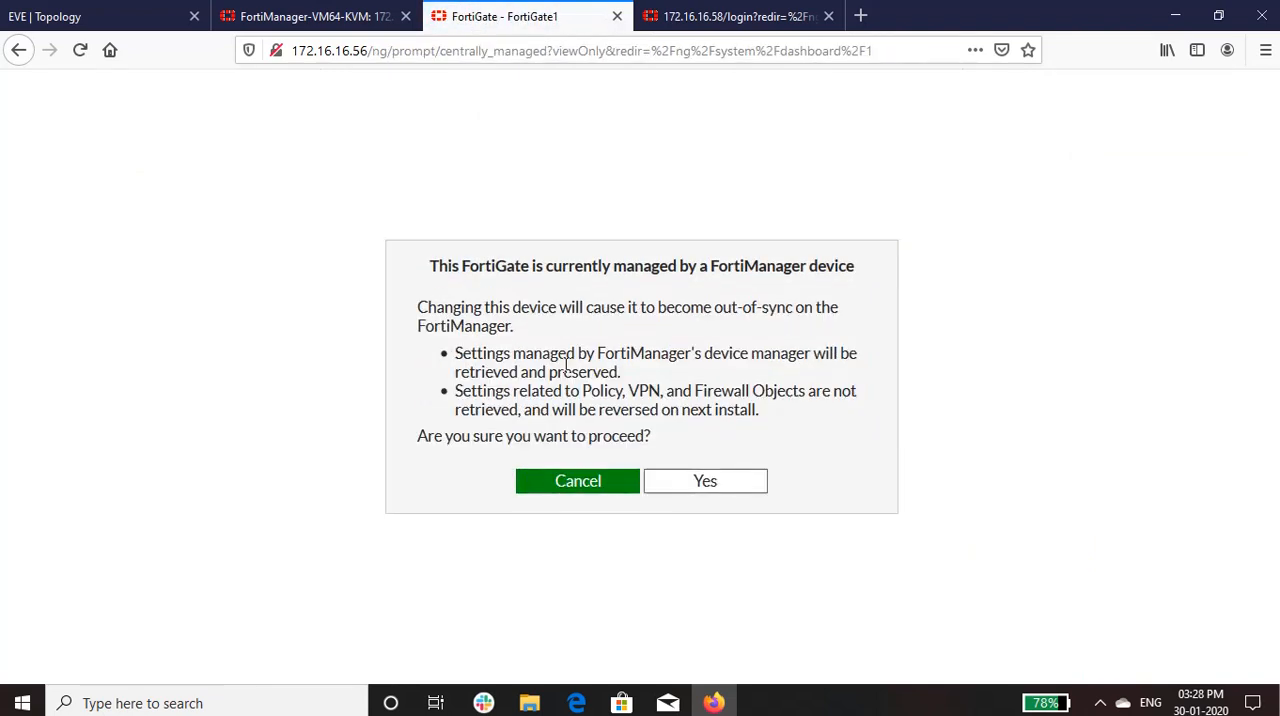
left_click(705, 481)
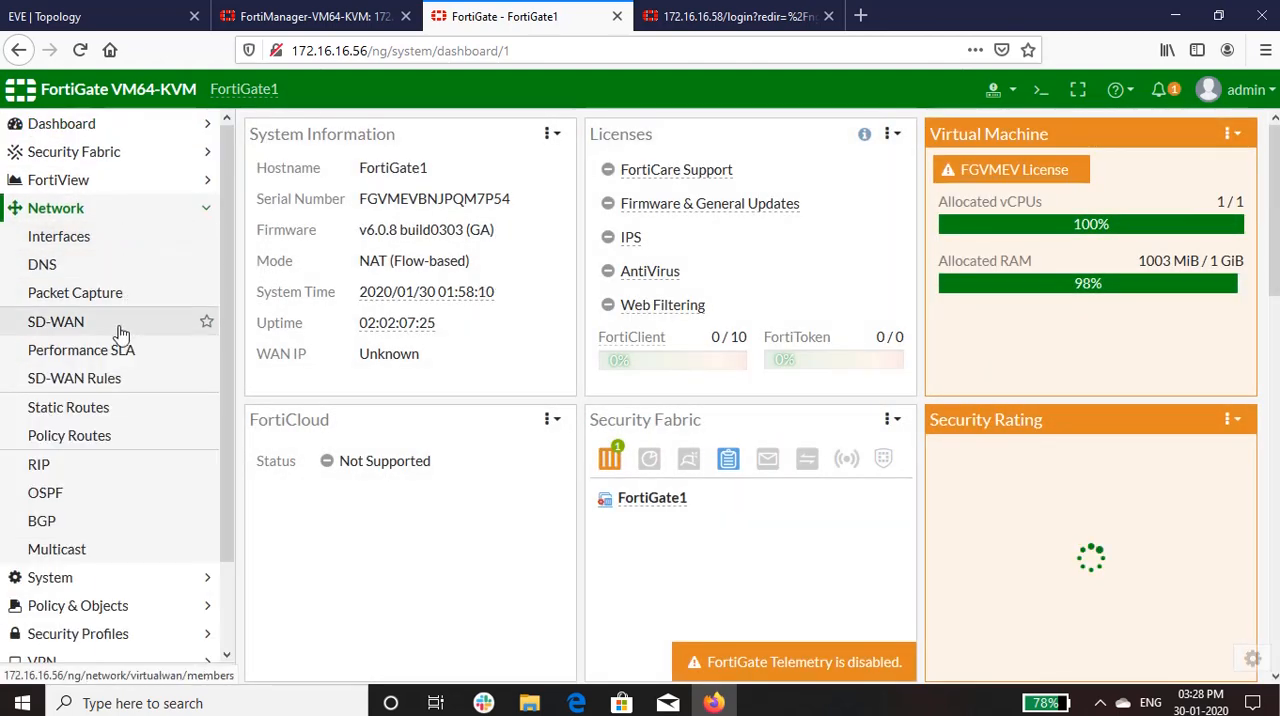
left_click(81, 349)
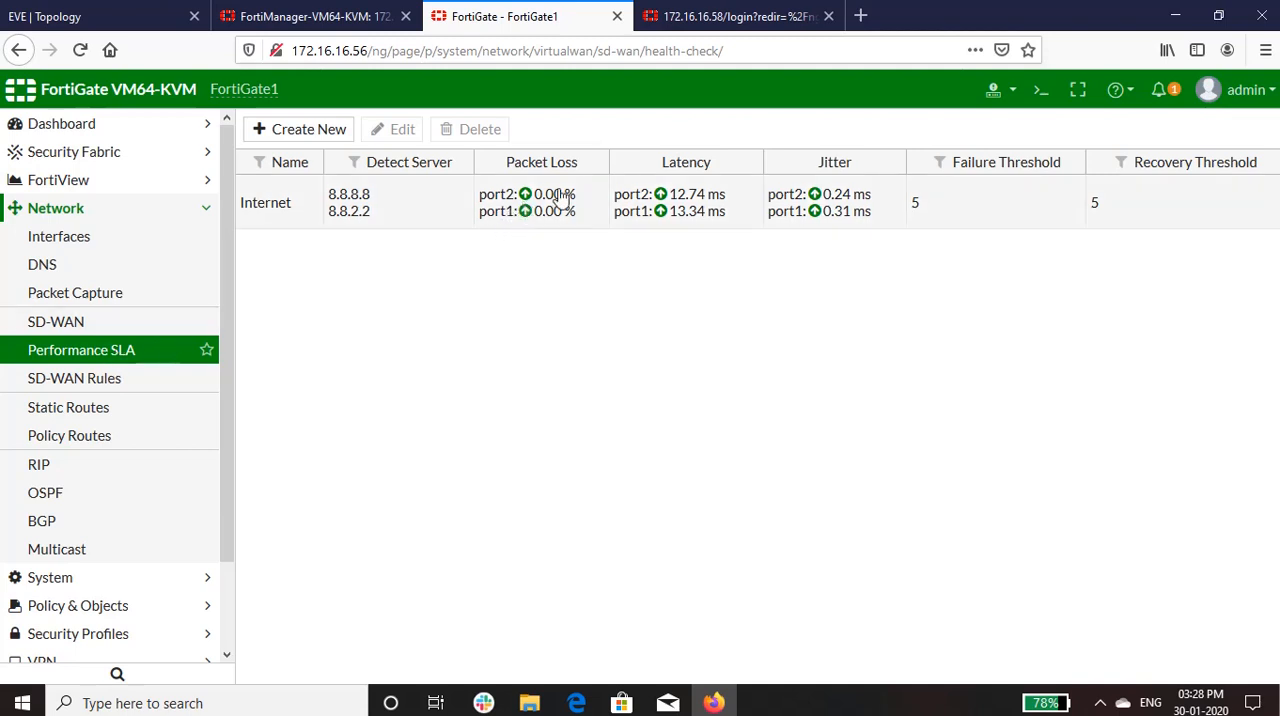
left_click(738, 16)
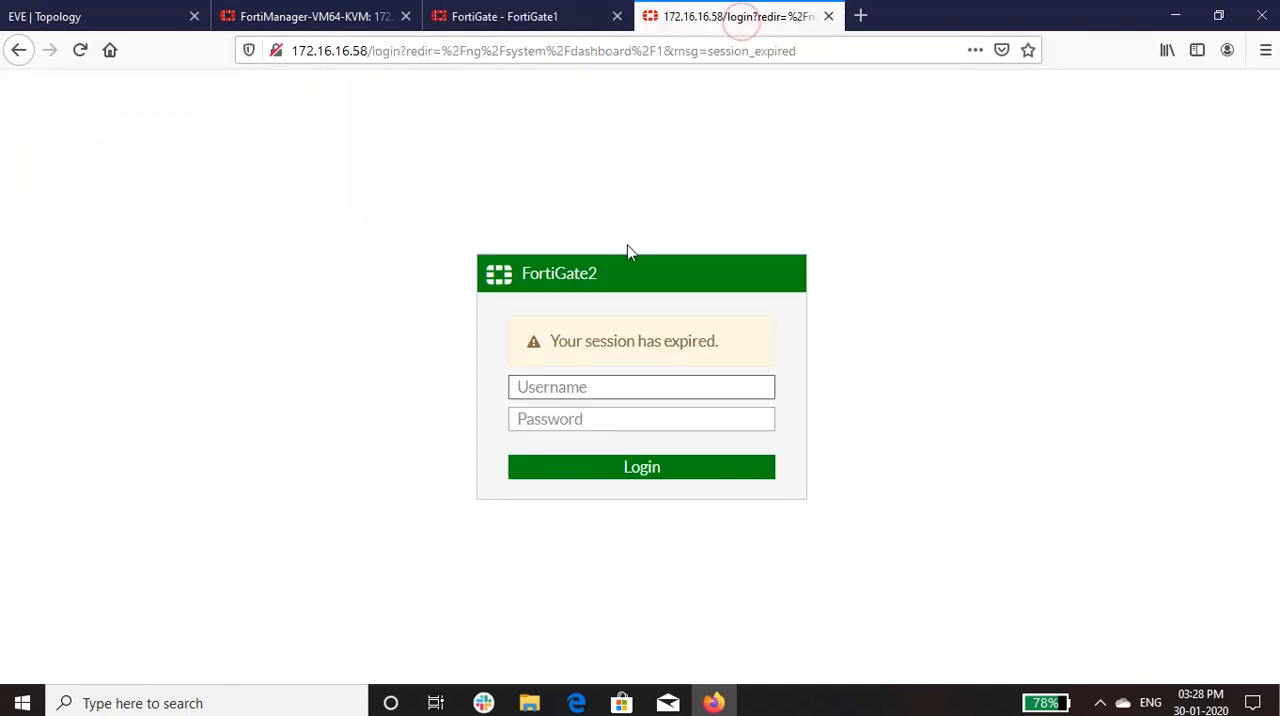
- Log in to FortiGate2 as admin with read-write access and open Performance SLA
type("admin")
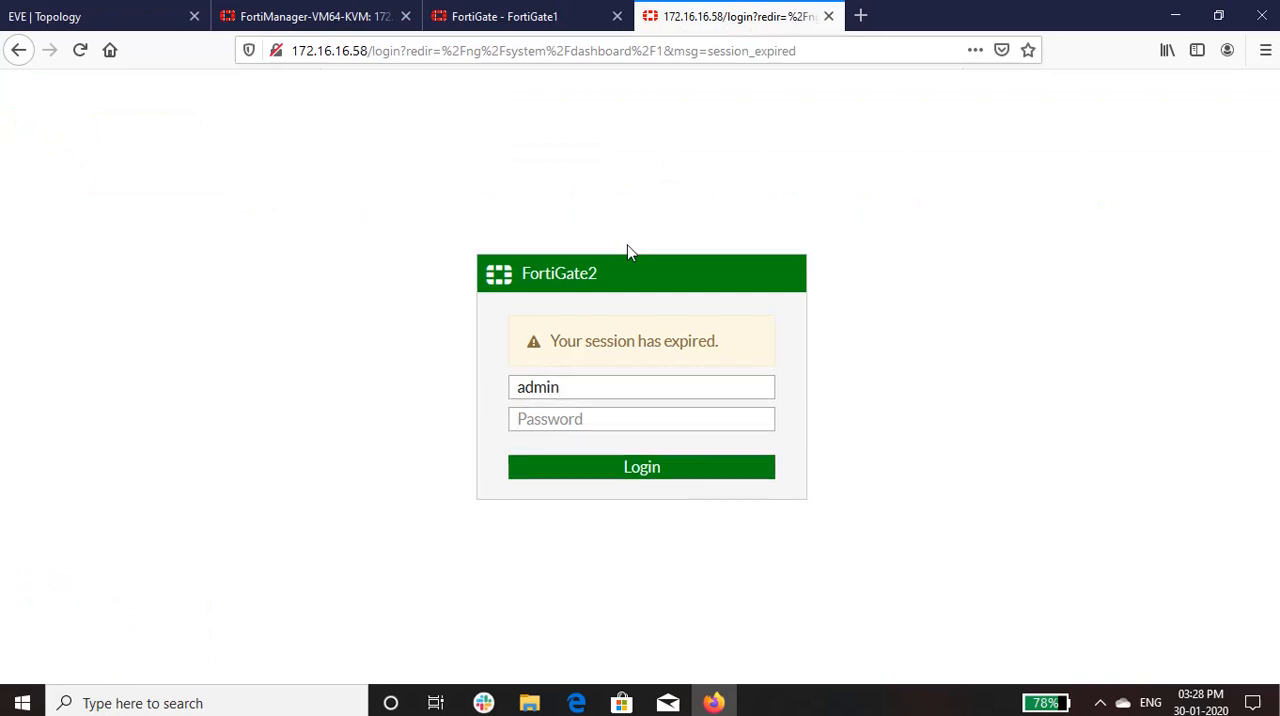
left_click(641, 466)
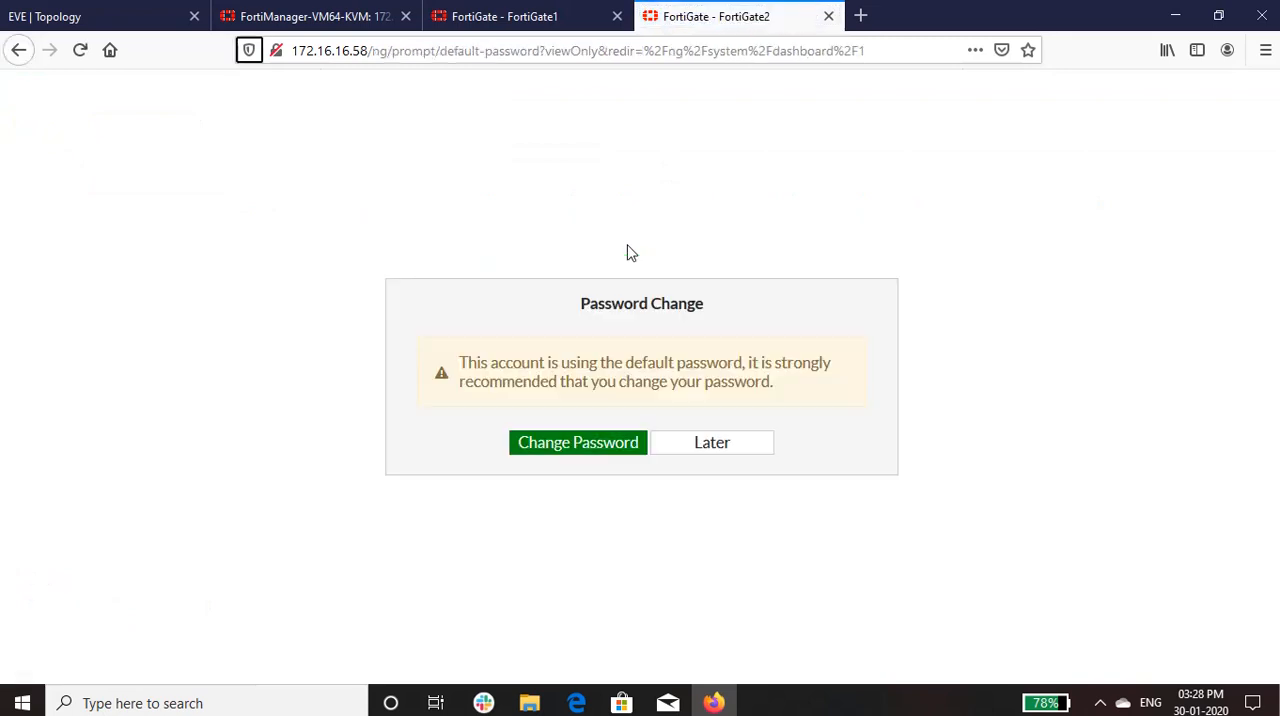
left_click(712, 442)
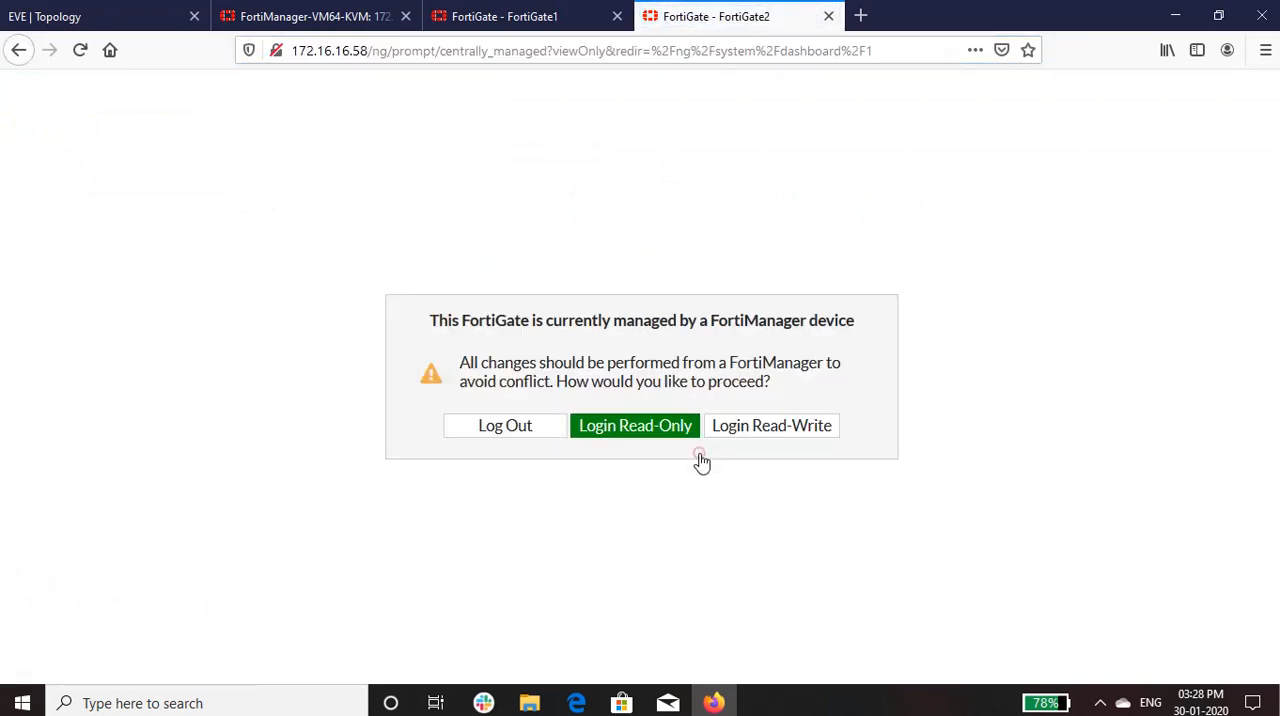
left_click(771, 425)
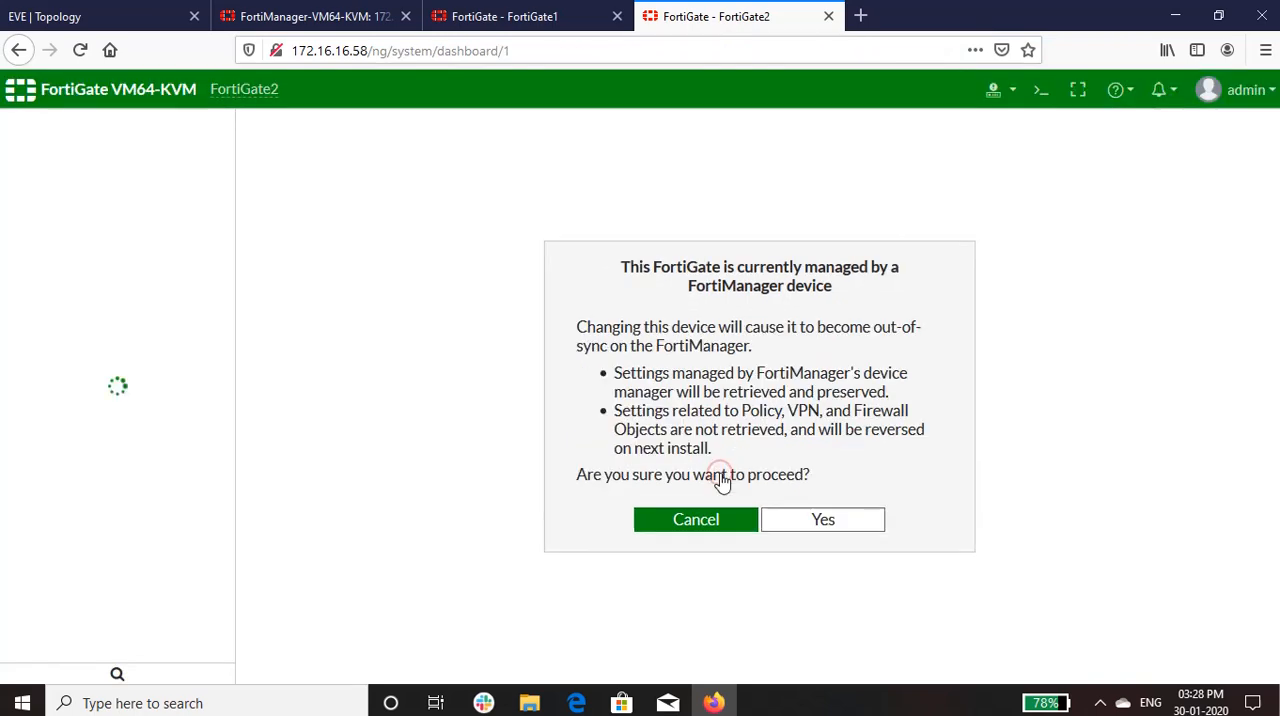
left_click(822, 519)
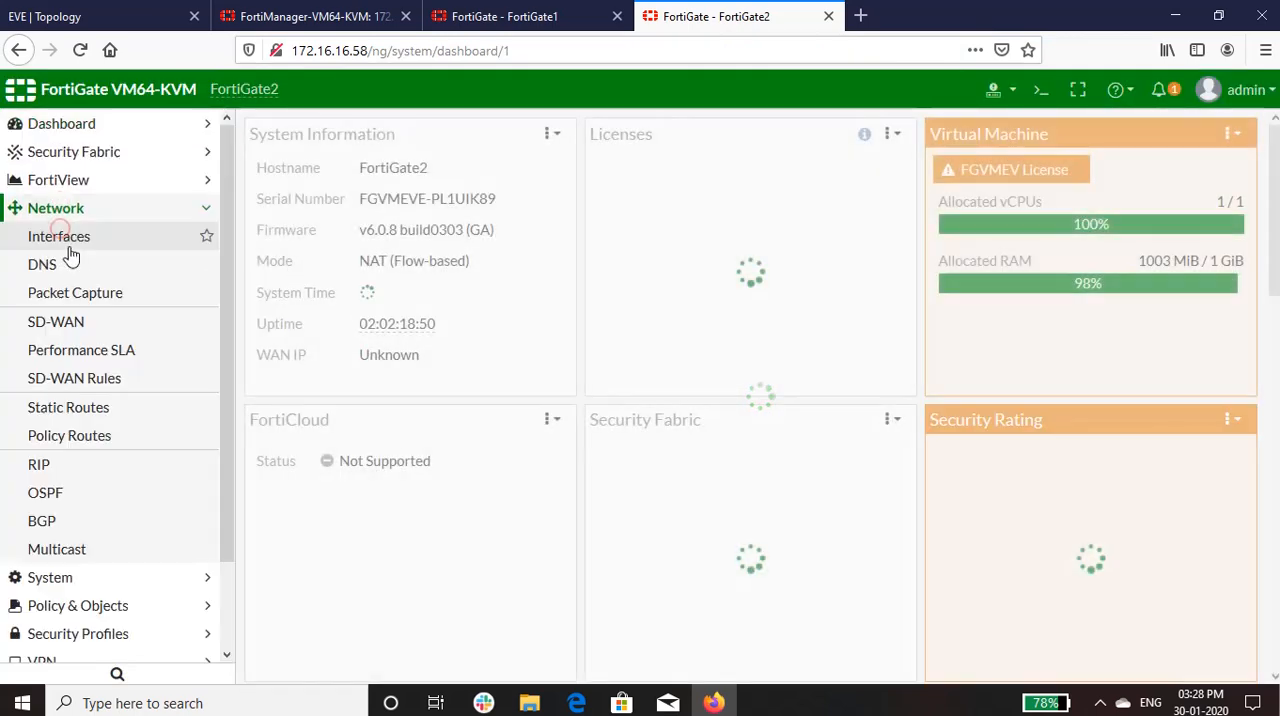
left_click(81, 349)
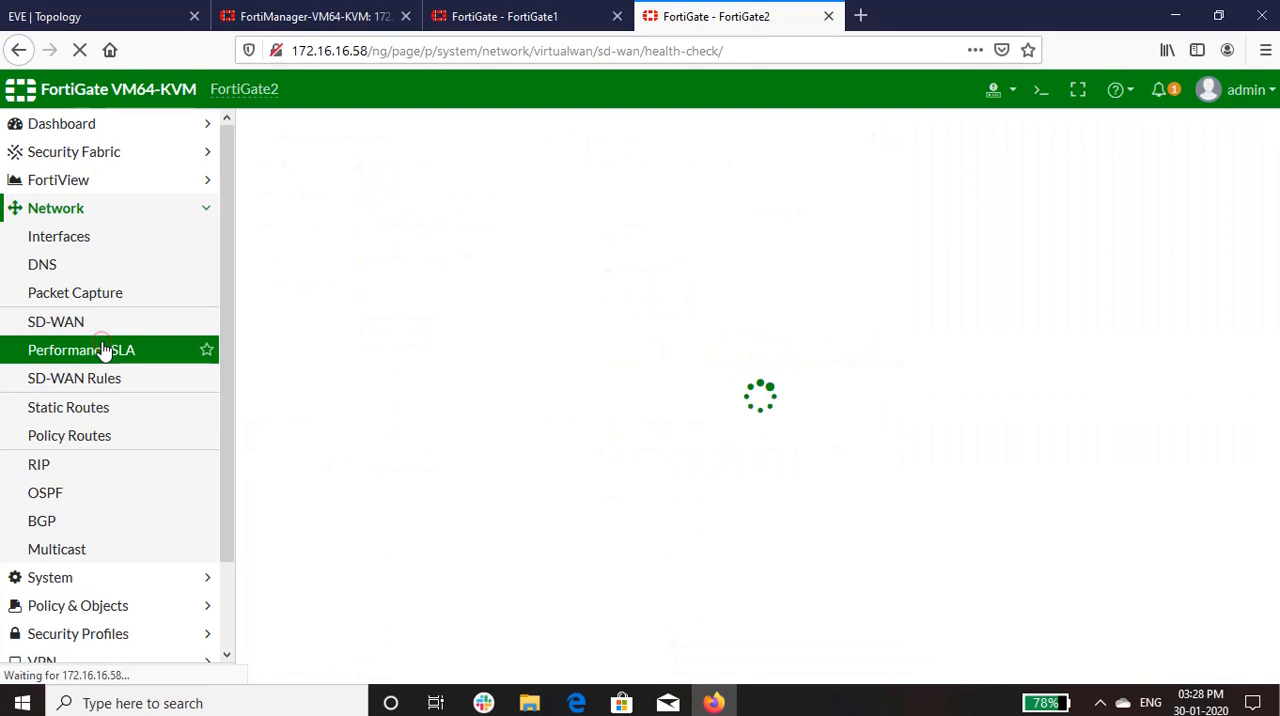